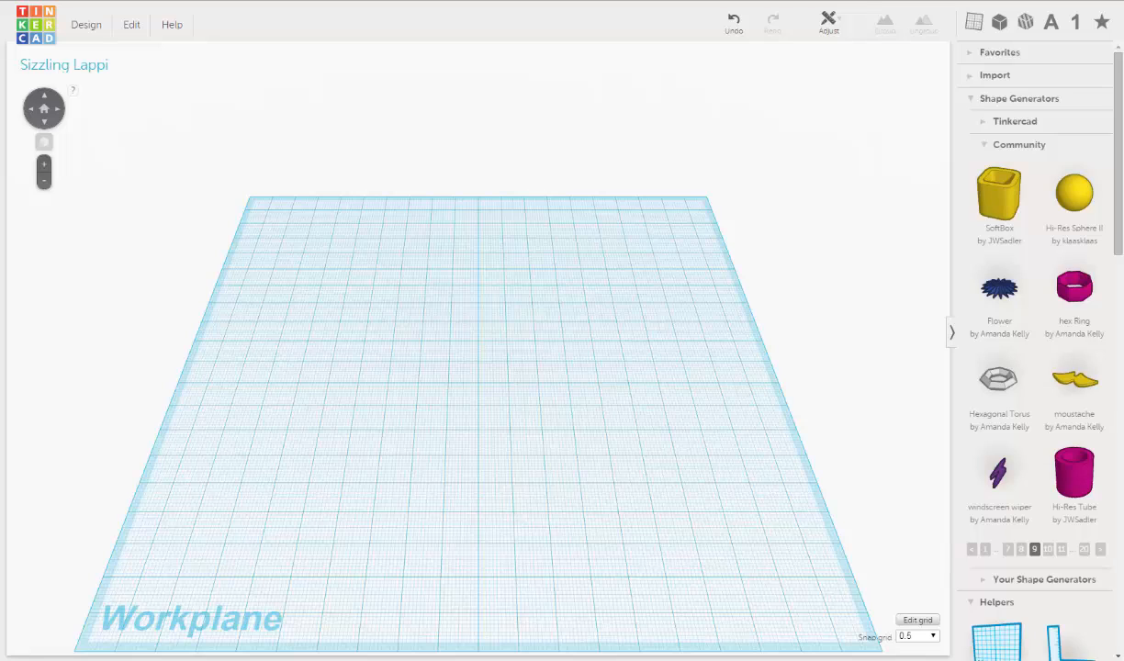
{"action": "mouse_move", "coordinate": [169, 250]}
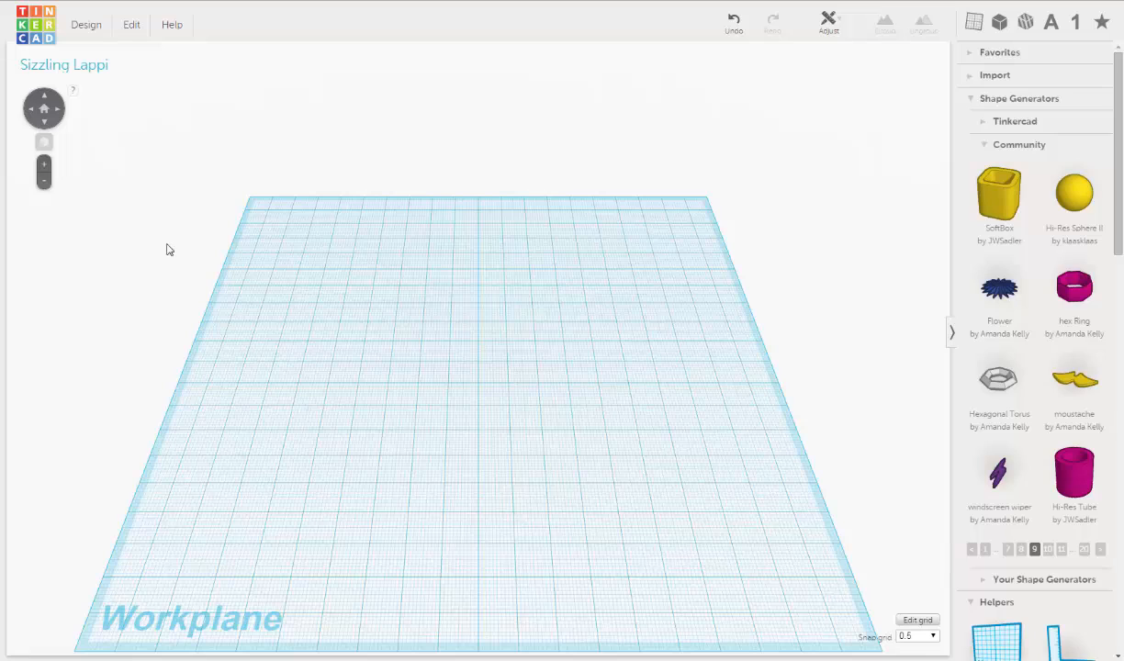
{"action": "mouse_move", "coordinate": [186, 254]}
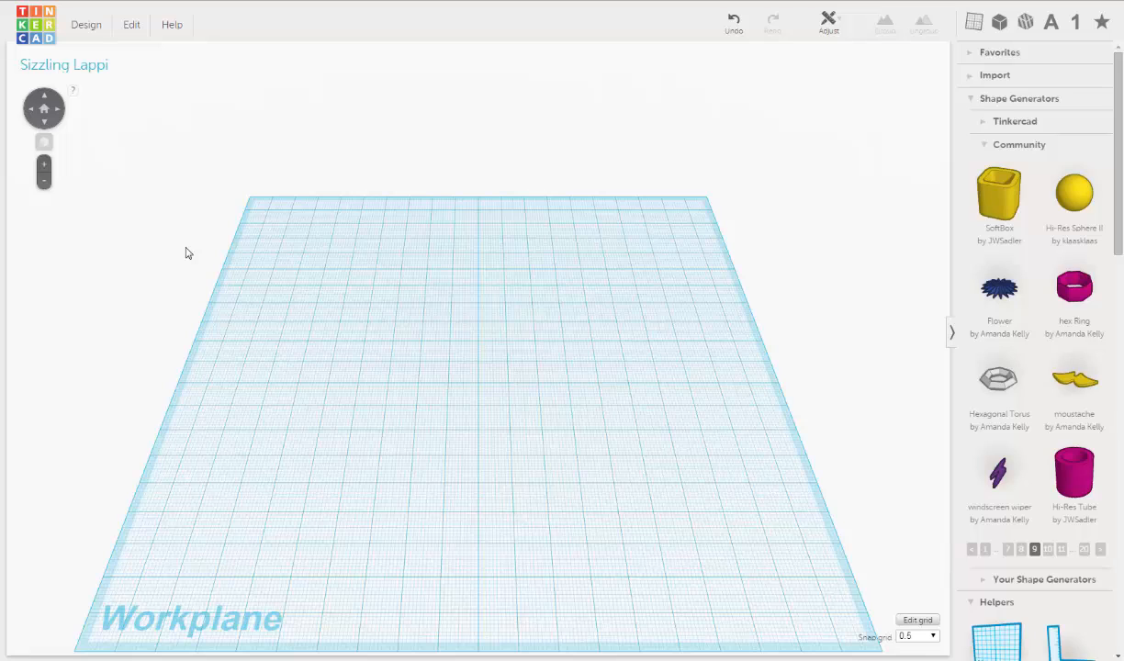
{"action": "mouse_move", "coordinate": [187, 265]}
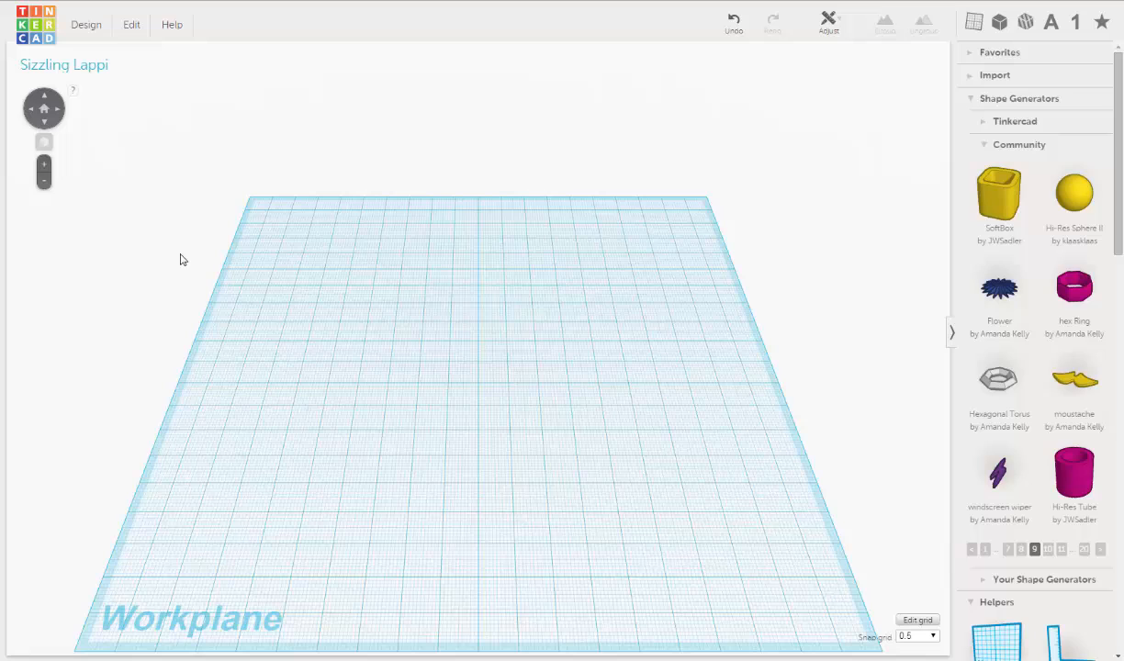
{"action": "mouse_move", "coordinate": [189, 296]}
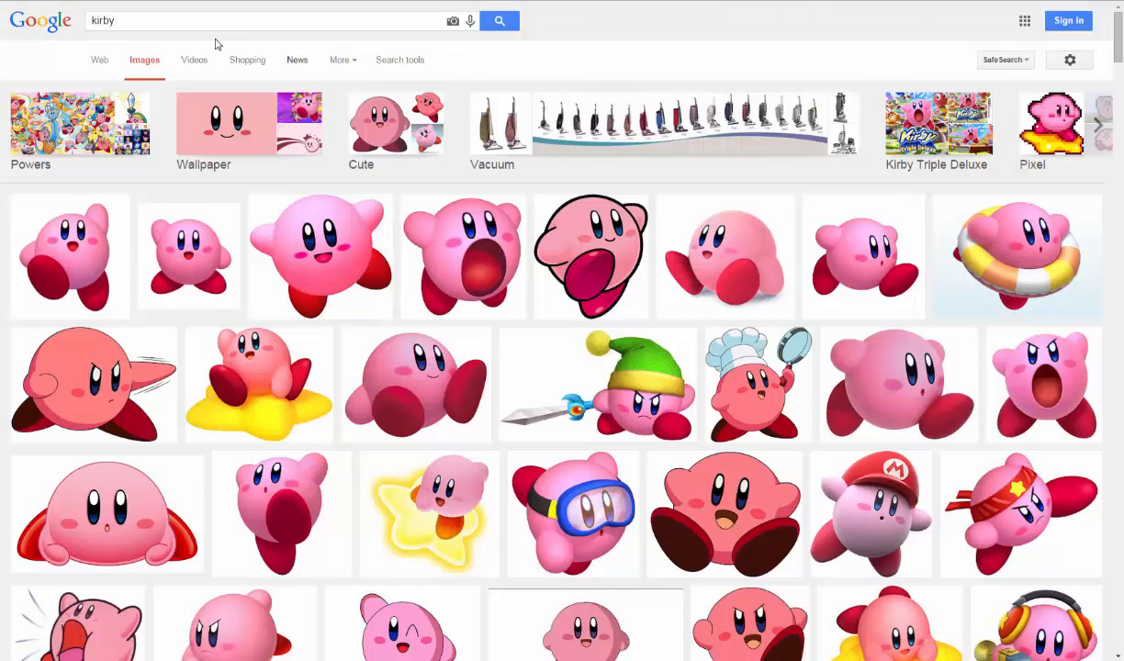
{"action": "mouse_move", "coordinate": [116, 39]}
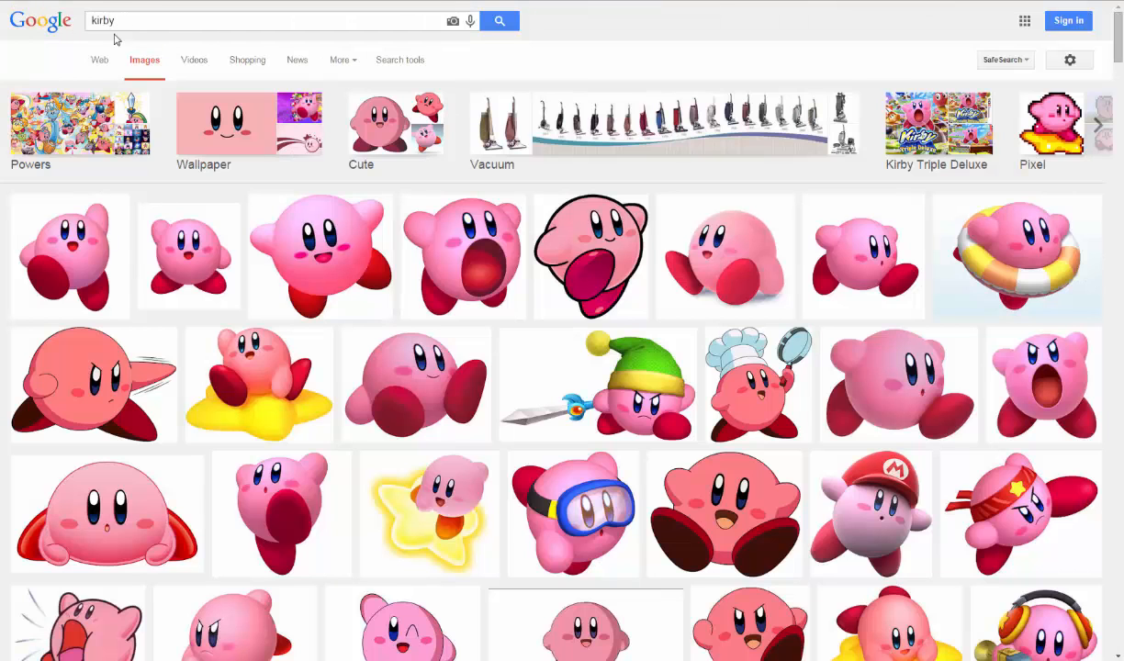
{"action": "mouse_move", "coordinate": [419, 294]}
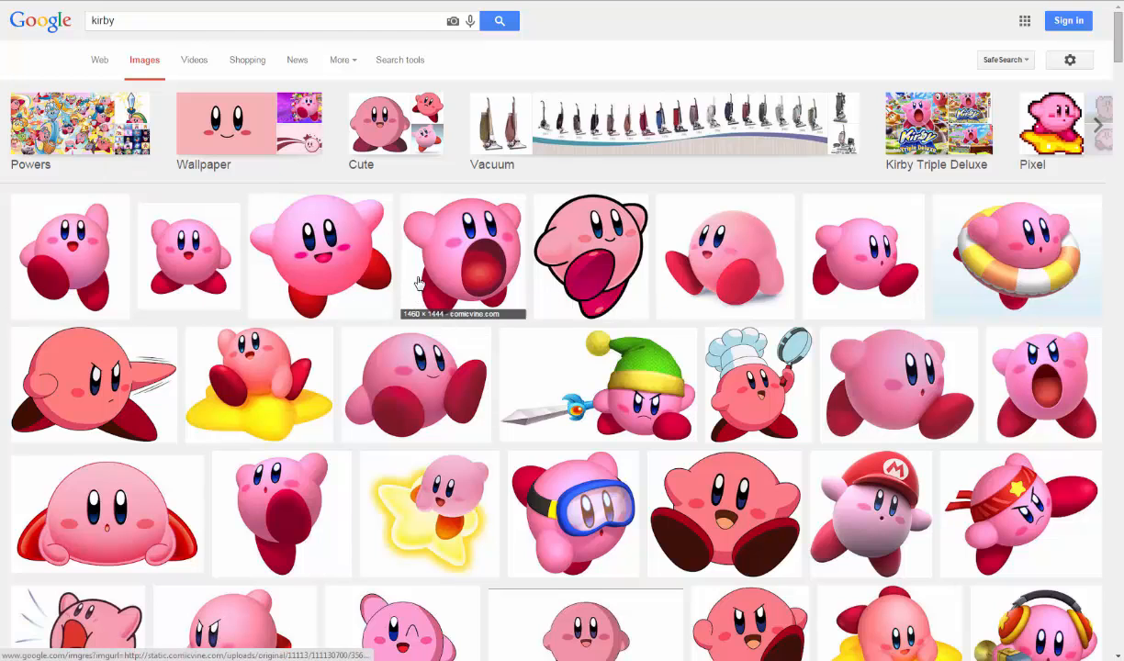
{"action": "mouse_move", "coordinate": [70, 266]}
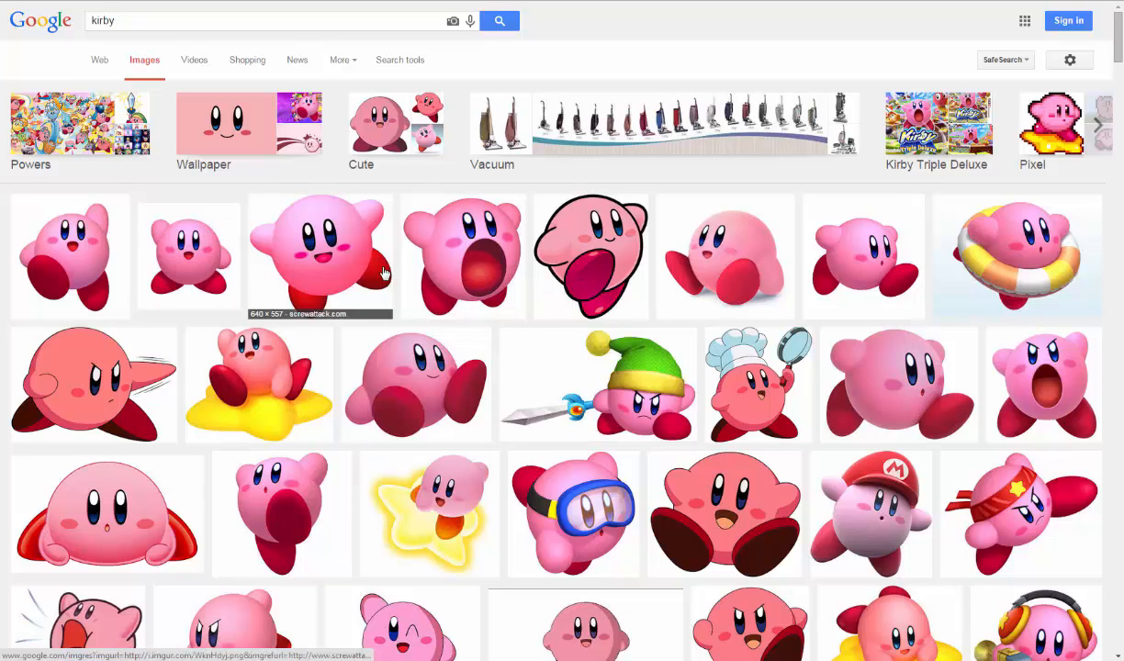
{"action": "mouse_move", "coordinate": [187, 256]}
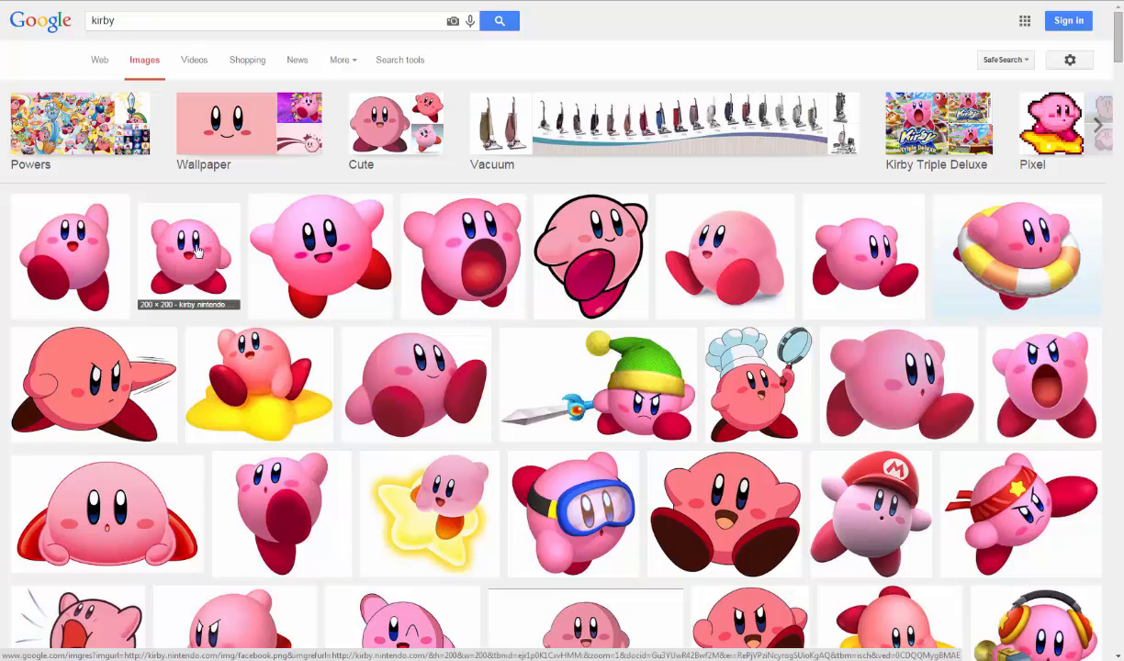
{"action": "mouse_move", "coordinate": [220, 269]}
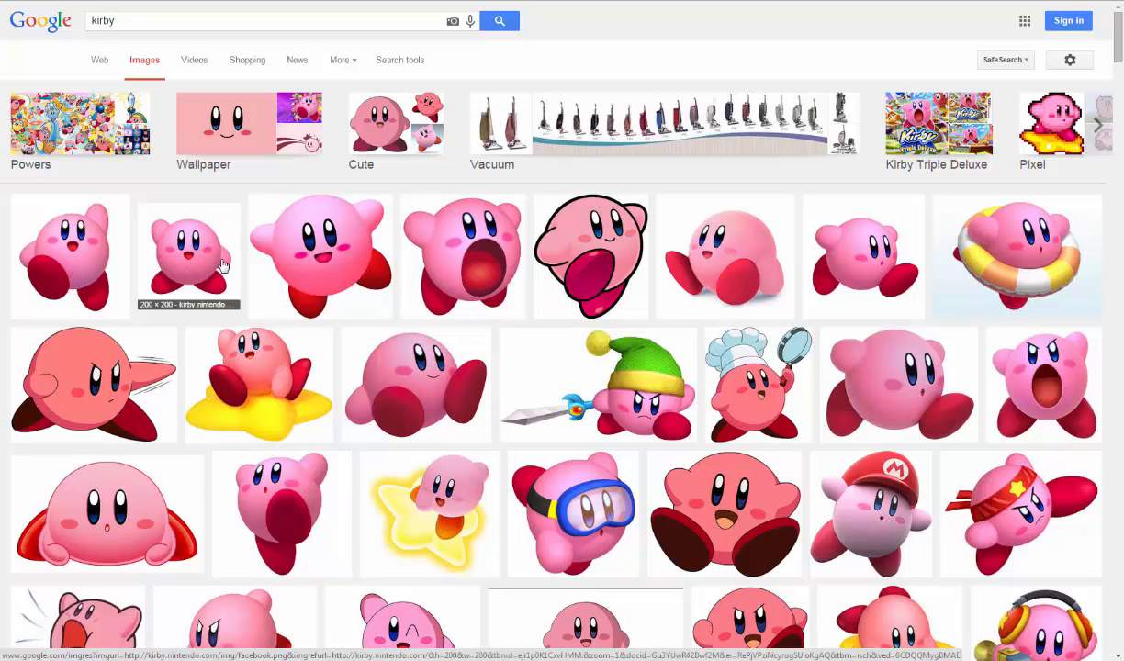
{"action": "mouse_move", "coordinate": [239, 265]}
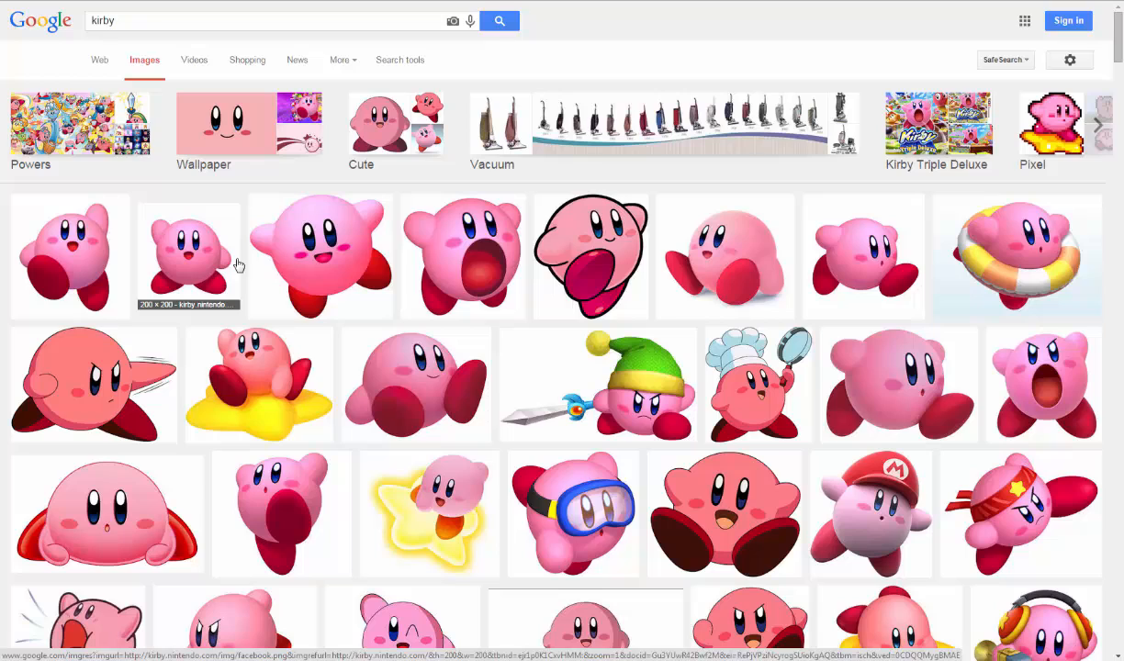
{"action": "mouse_move", "coordinate": [288, 207]}
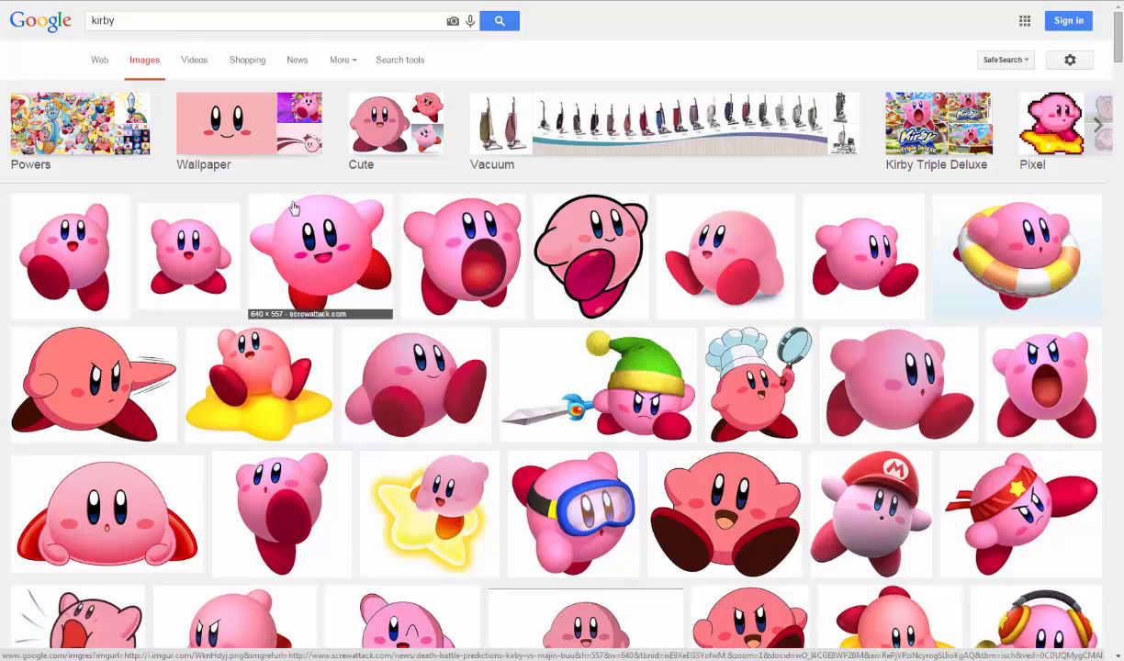
{"action": "mouse_move", "coordinate": [338, 257]}
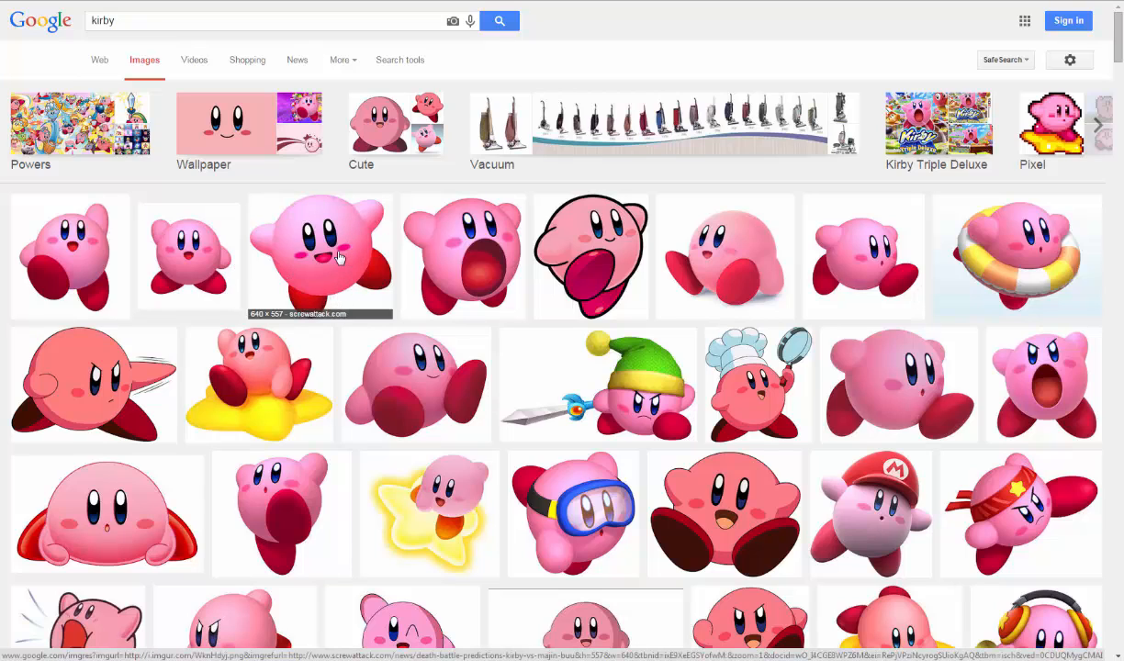
{"action": "mouse_move", "coordinate": [291, 293]}
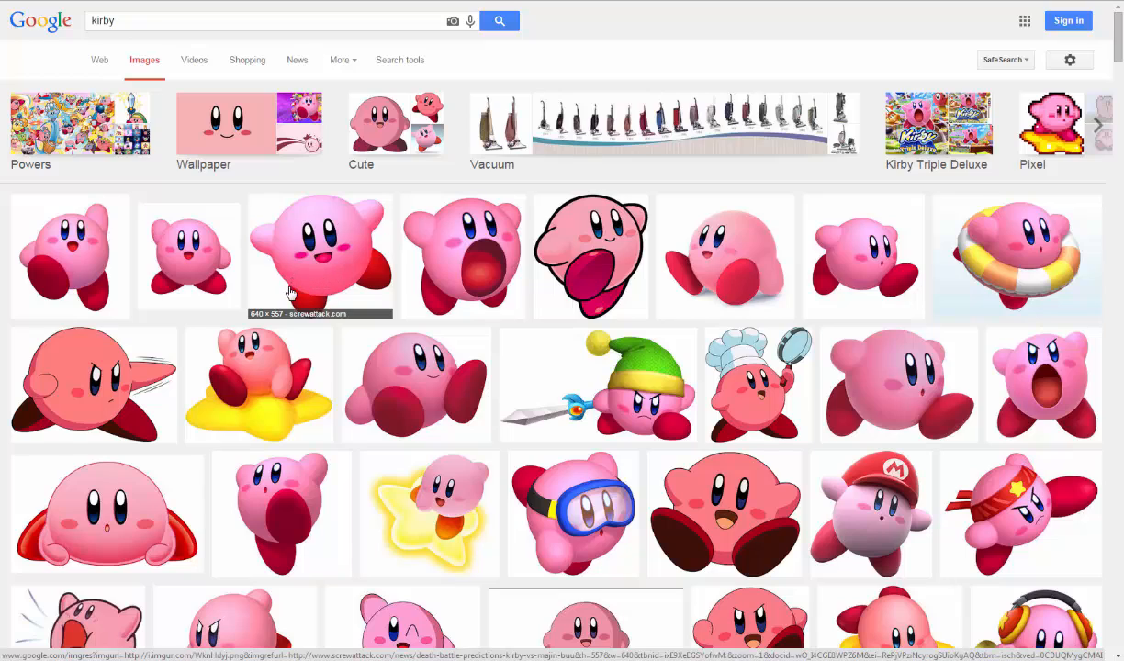
{"action": "mouse_move", "coordinate": [382, 280]}
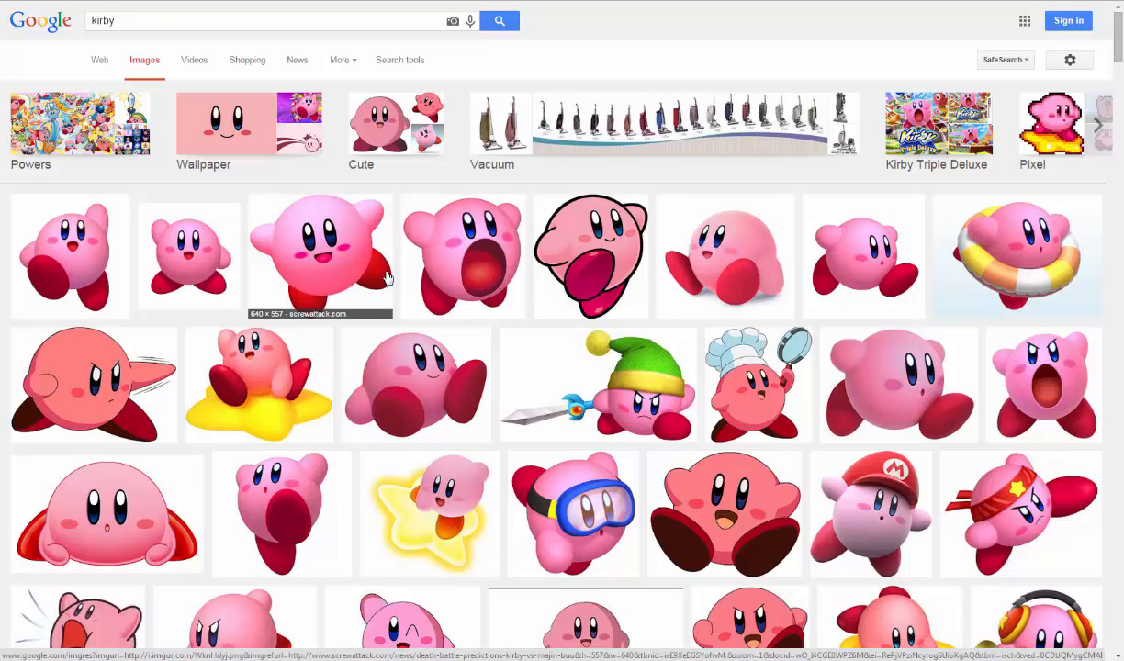
{"action": "mouse_move", "coordinate": [366, 246]}
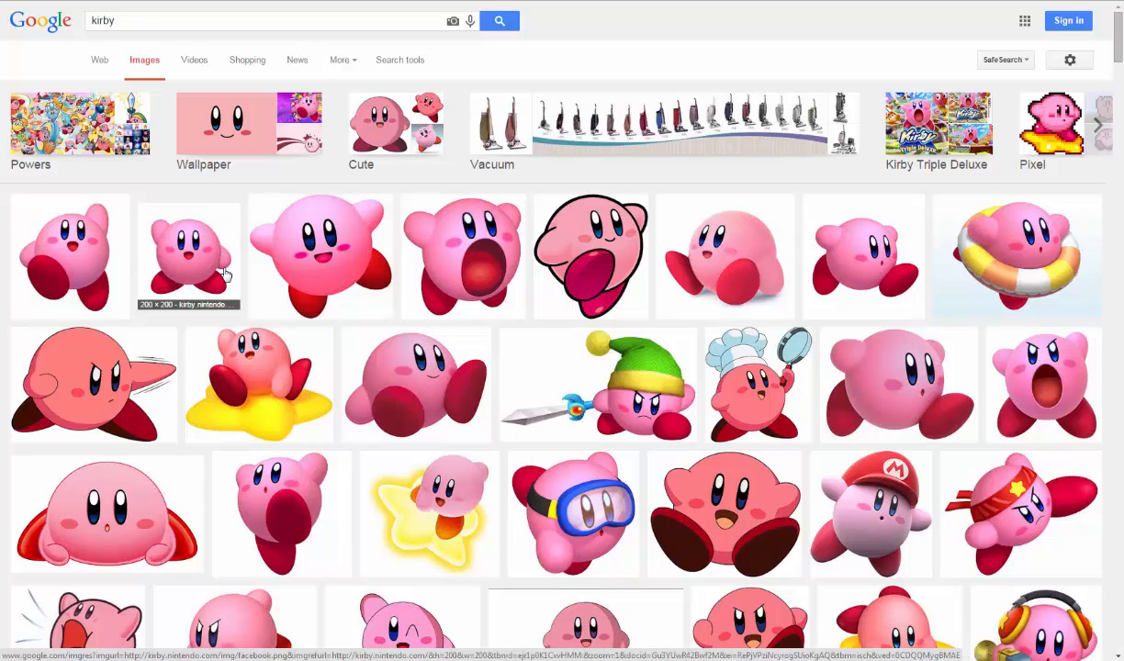
{"action": "mouse_move", "coordinate": [256, 290]}
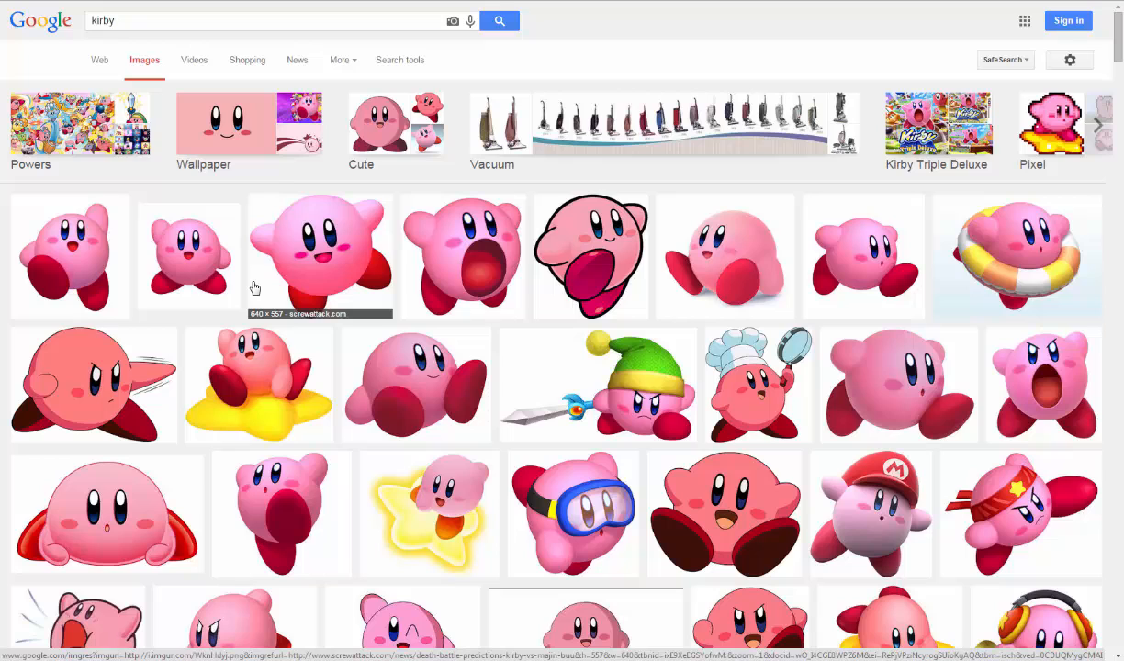
{"action": "mouse_move", "coordinate": [452, 279]}
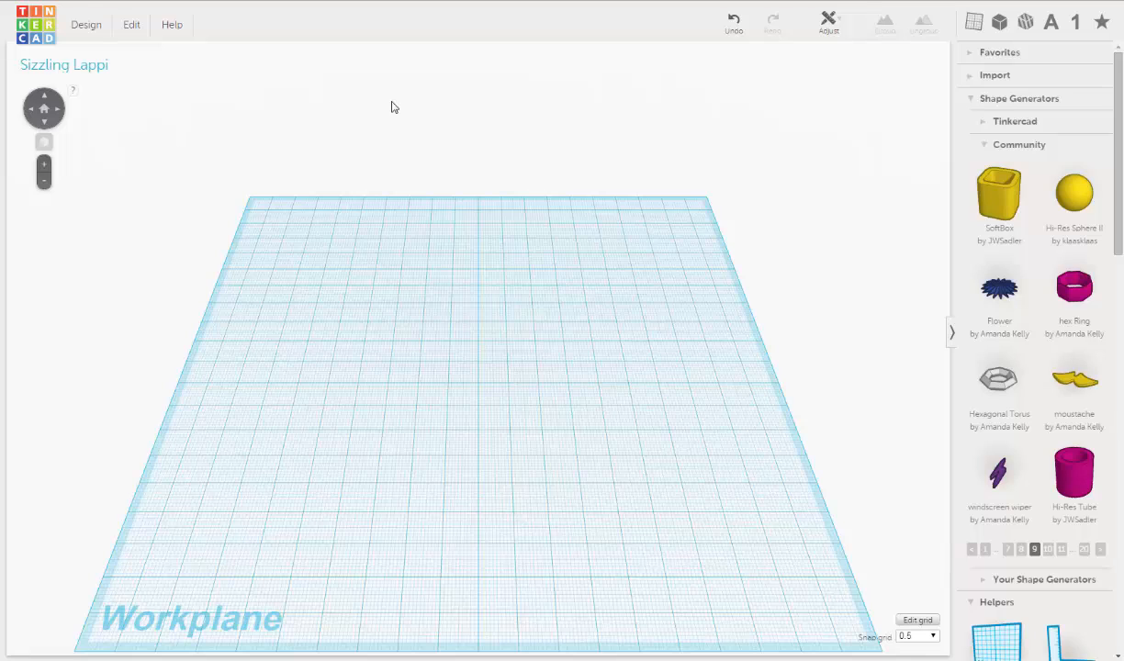
{"action": "mouse_move", "coordinate": [321, 129]}
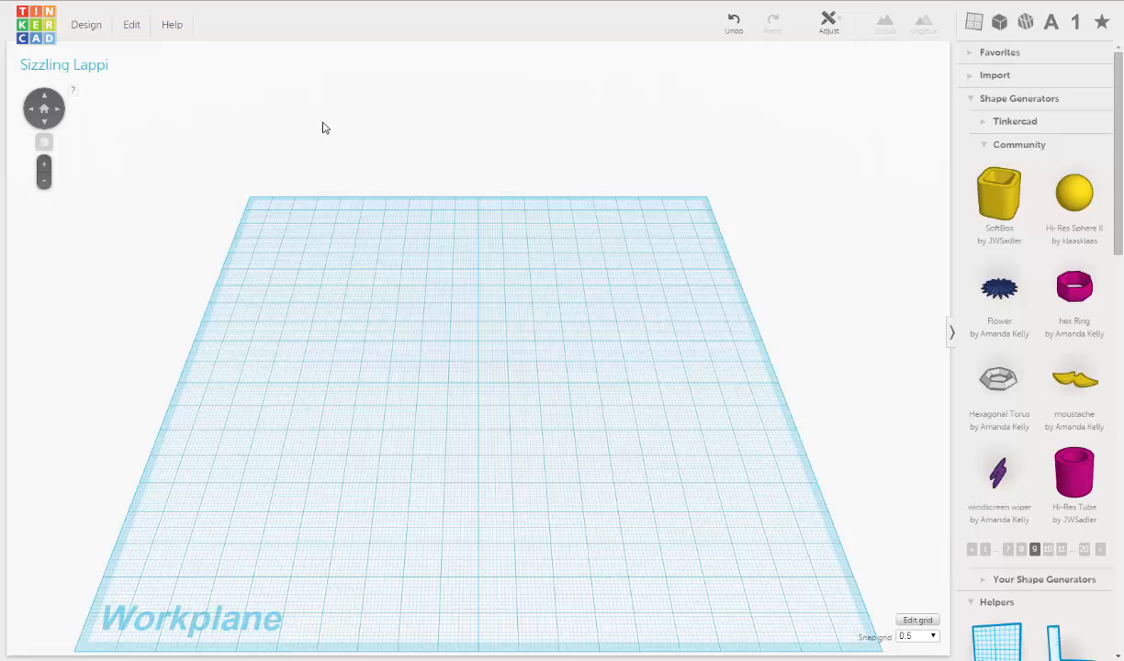
{"action": "mouse_move", "coordinate": [310, 133]}
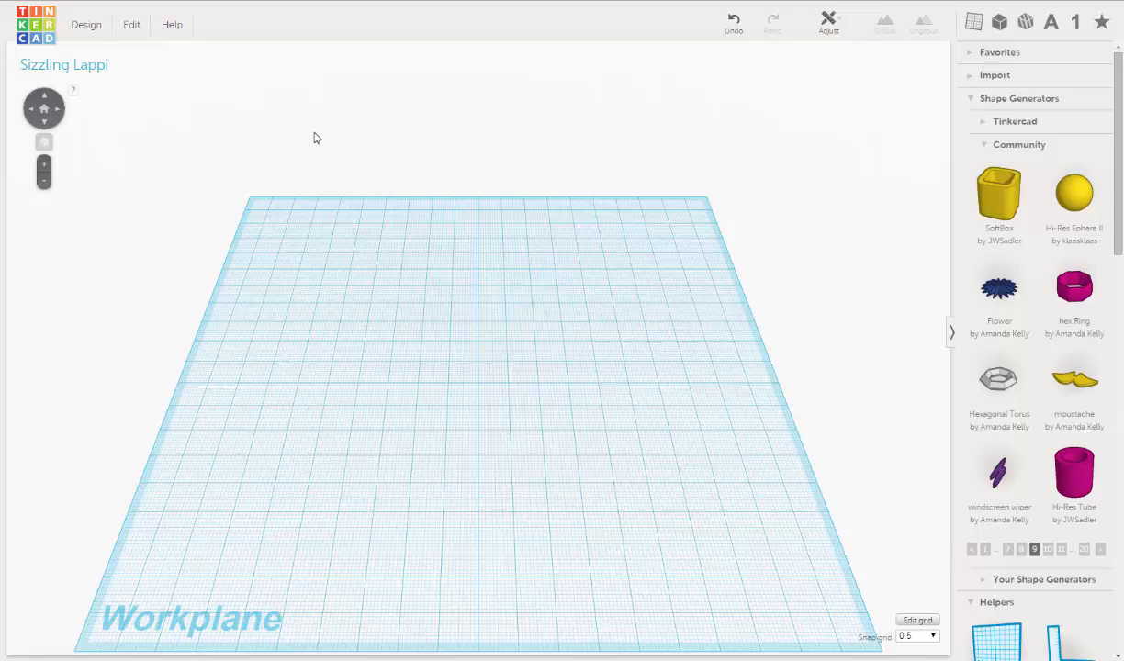
{"action": "mouse_move", "coordinate": [792, 113]}
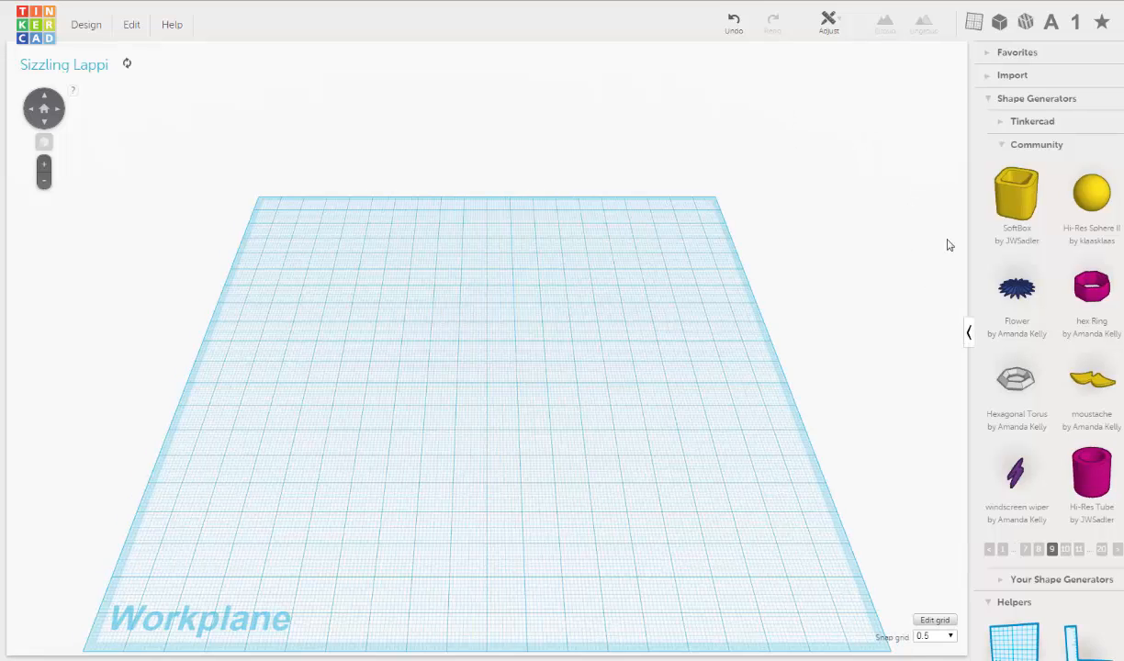
Step: Rename the design from 'Sizzling Lappi' to 'kirby model' in Design Properties and save changes
{"action": "left_click", "coordinate": [968, 332]}
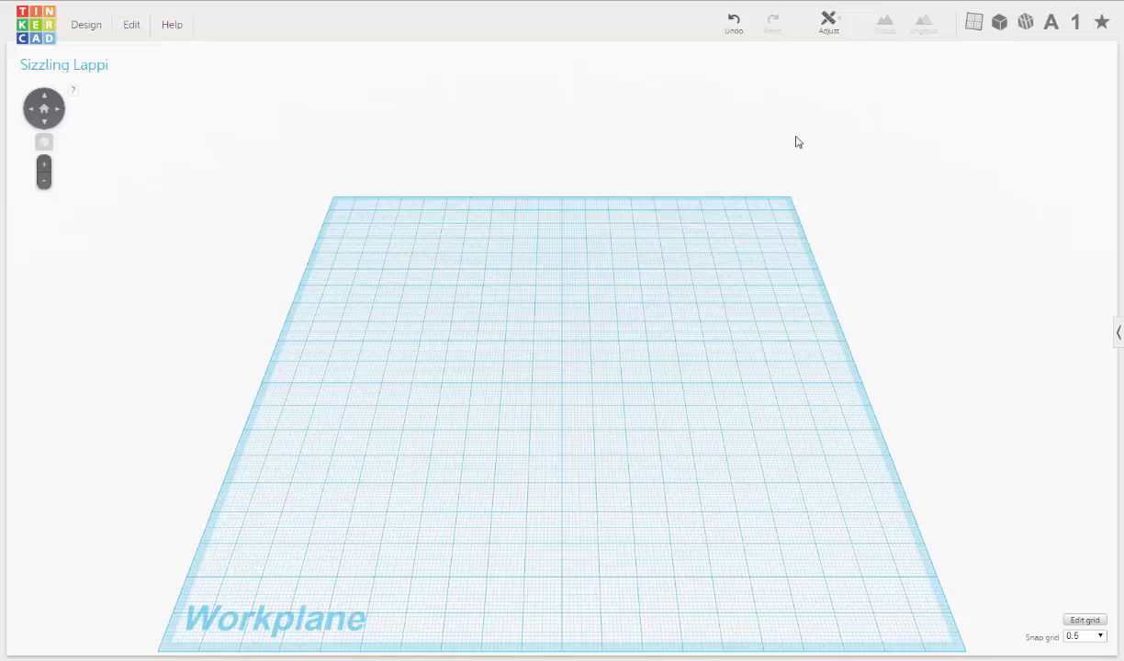
{"action": "mouse_move", "coordinate": [783, 198]}
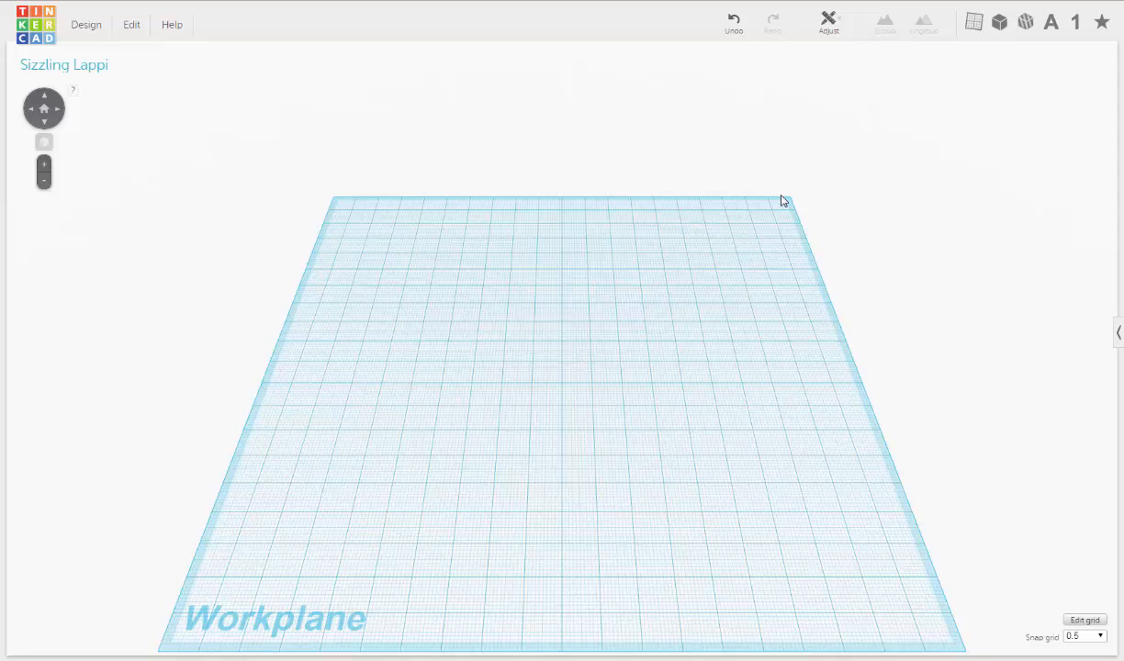
{"action": "mouse_move", "coordinate": [779, 195]}
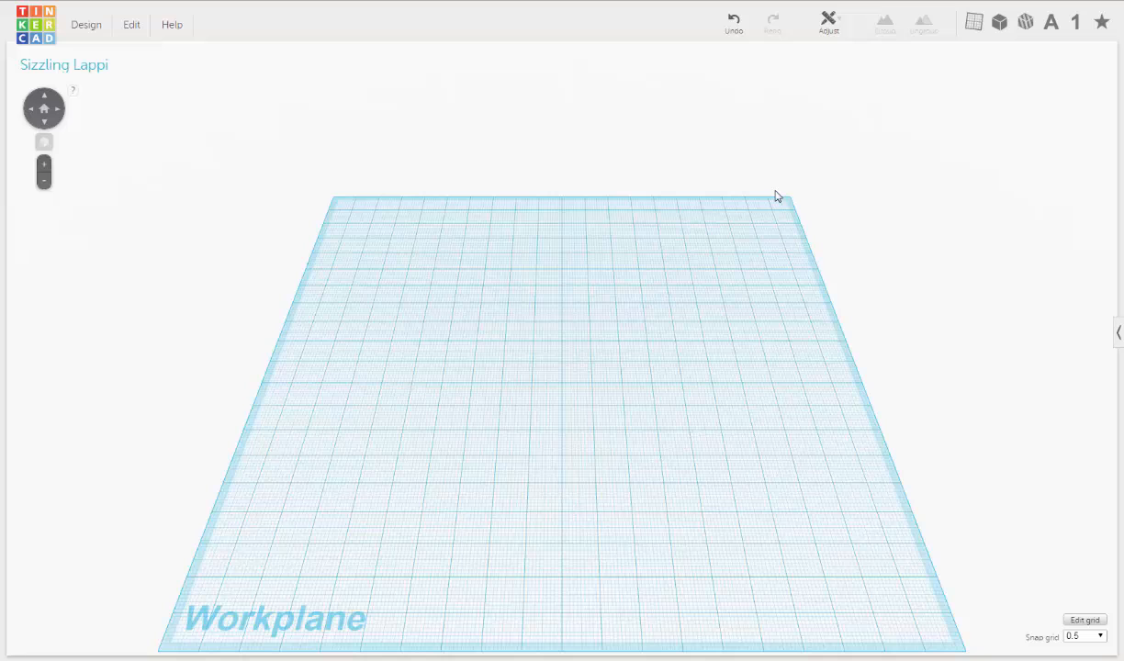
{"action": "mouse_move", "coordinate": [864, 155]}
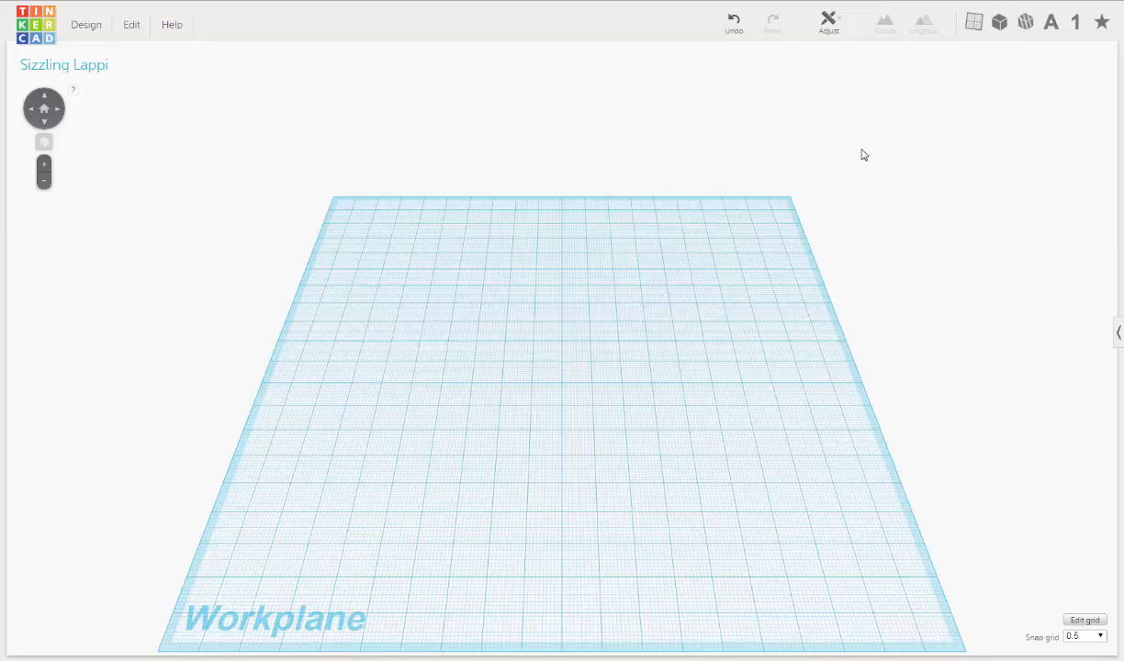
{"action": "mouse_move", "coordinate": [195, 180]}
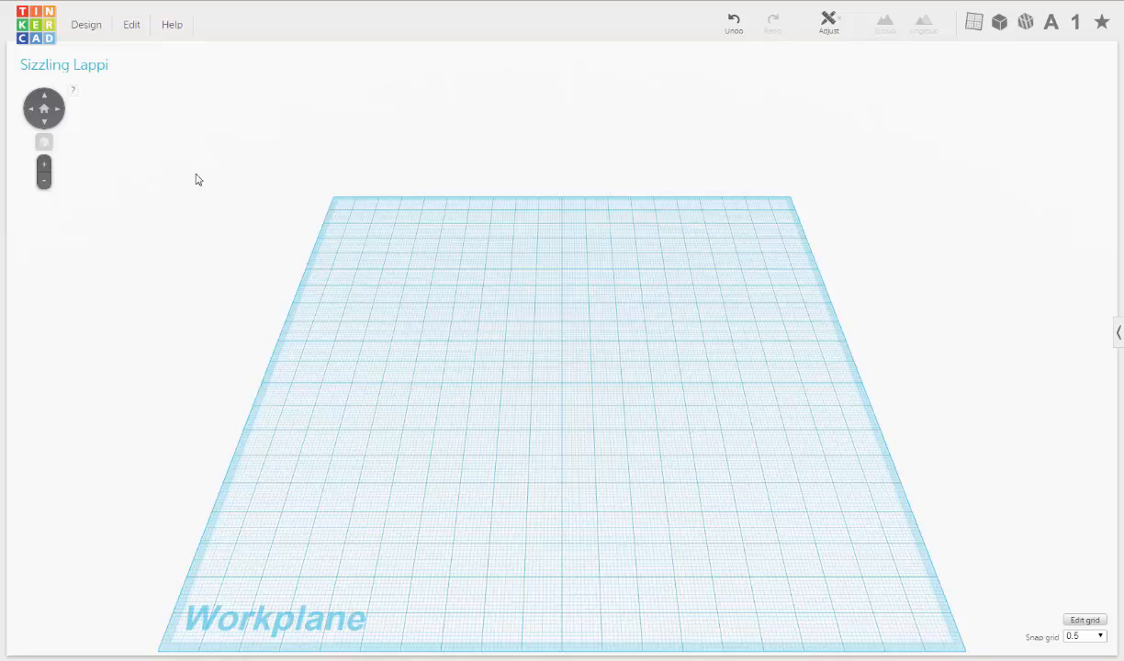
{"action": "mouse_move", "coordinate": [764, 514]}
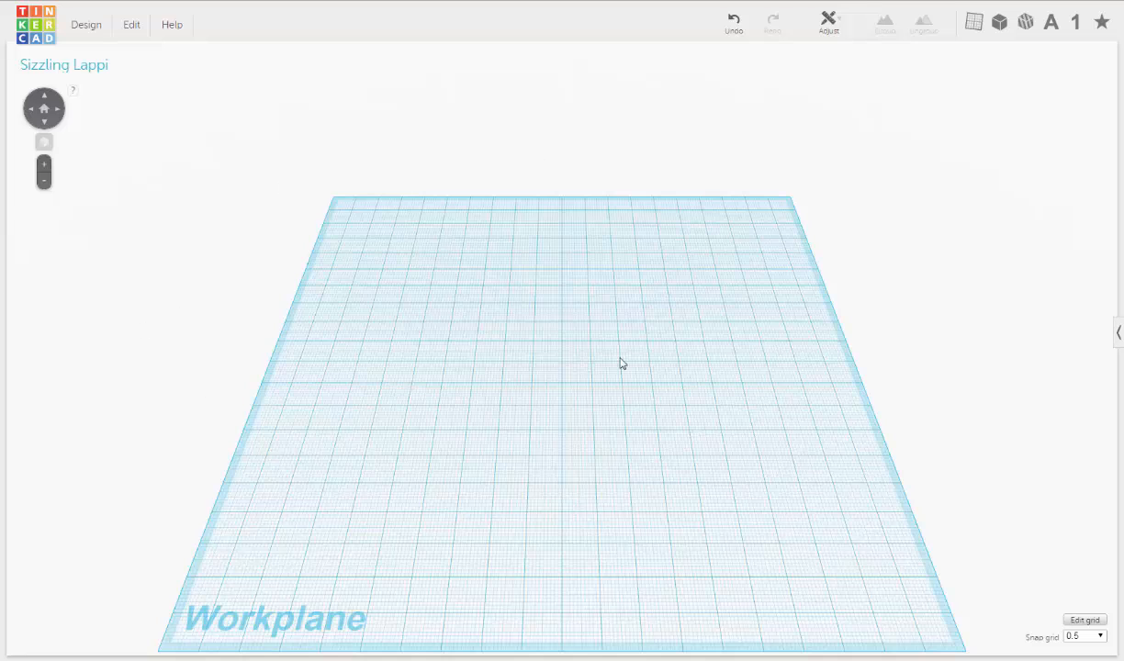
{"action": "mouse_move", "coordinate": [182, 154]}
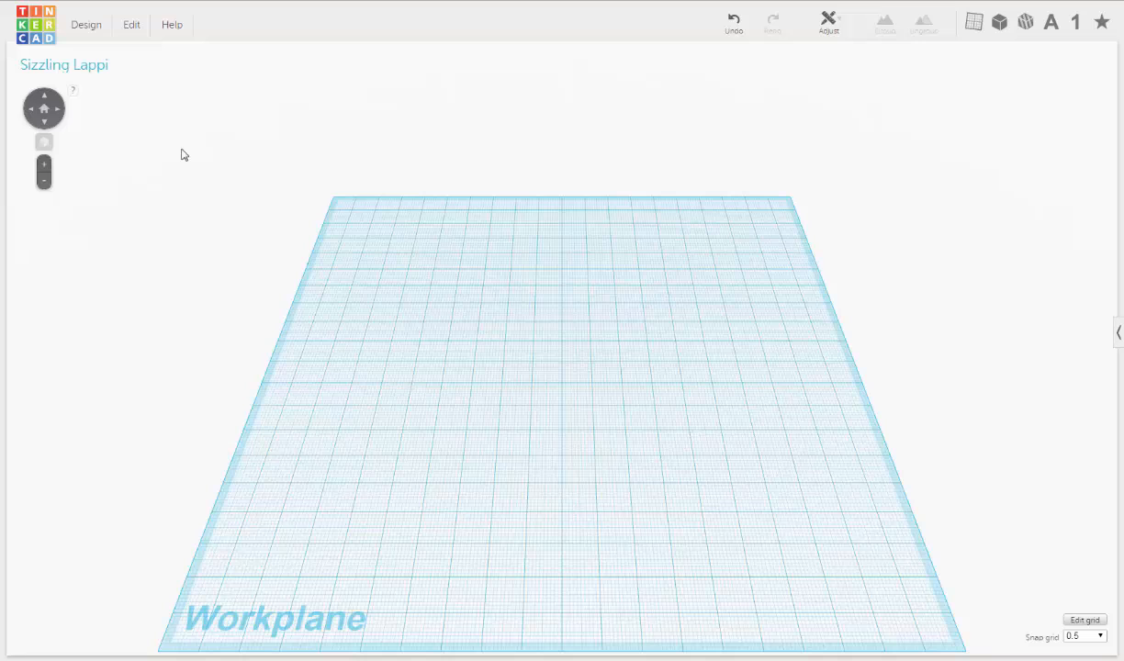
{"action": "mouse_move", "coordinate": [78, 86]}
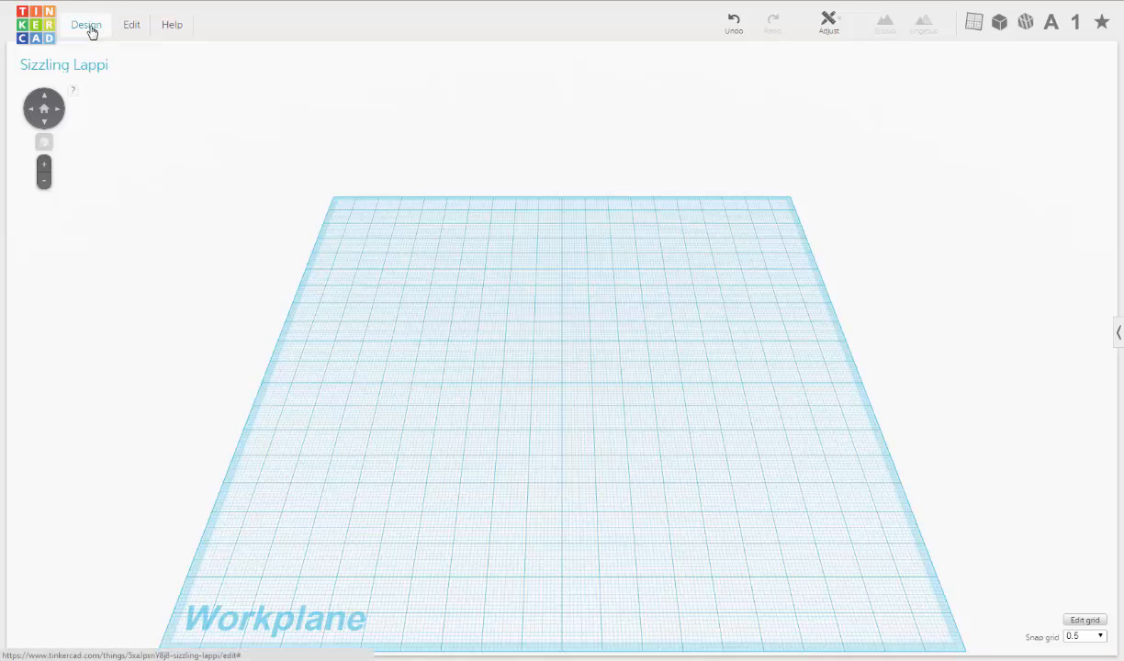
{"action": "left_click", "coordinate": [85, 26]}
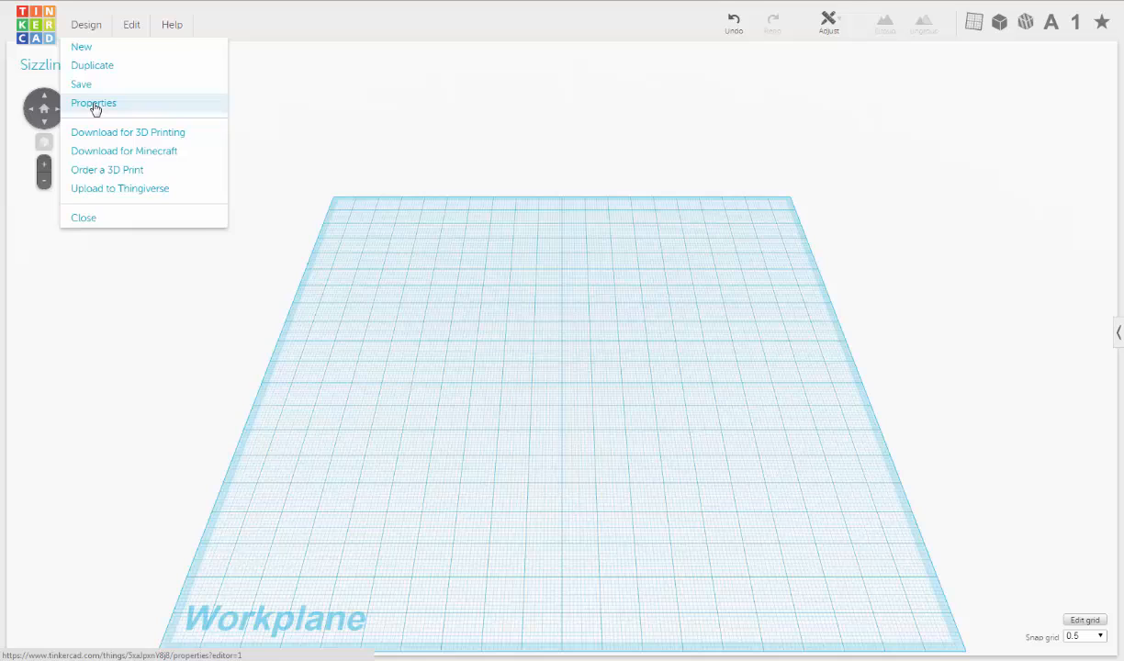
{"action": "left_click", "coordinate": [92, 103]}
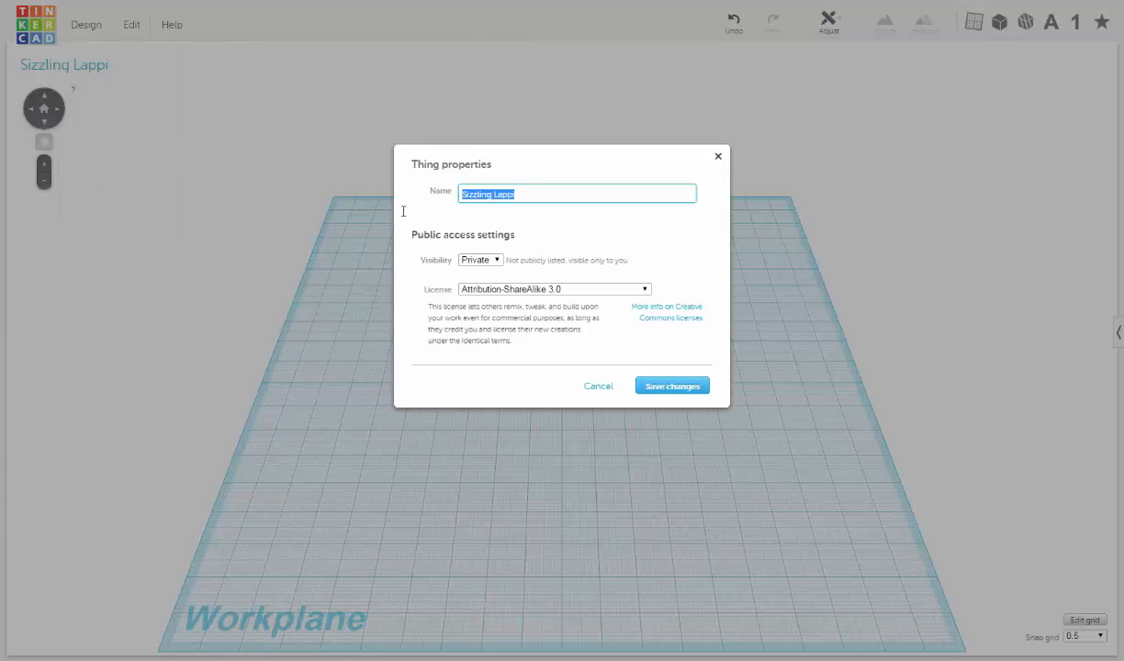
{"action": "type", "text": "k"}
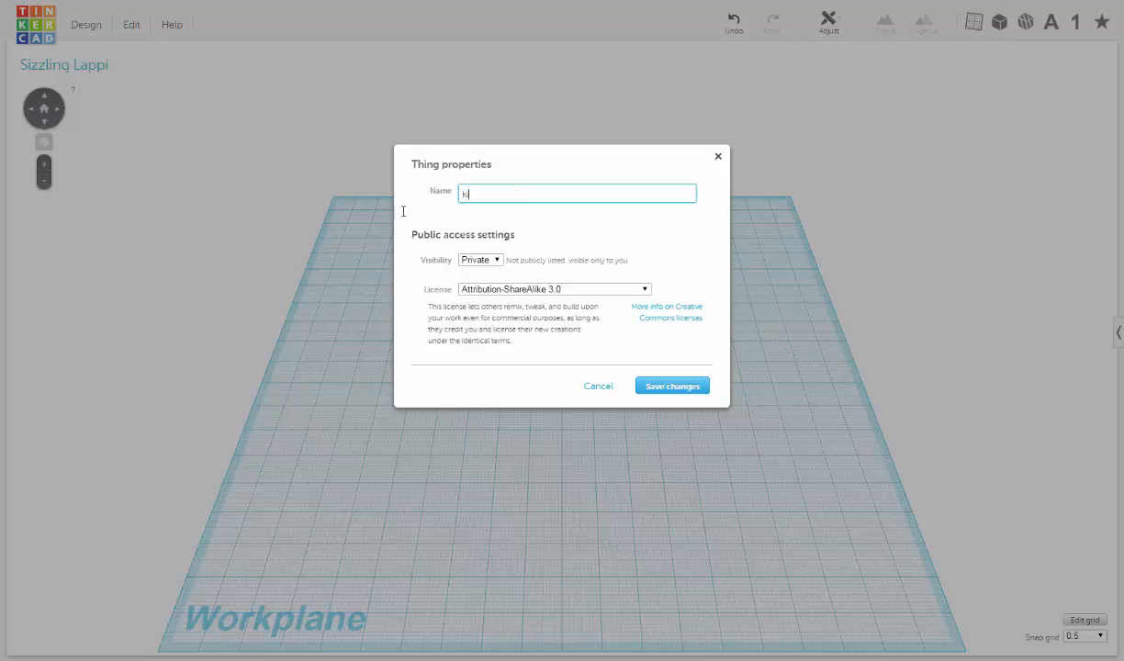
{"action": "type", "text": "kirby"}
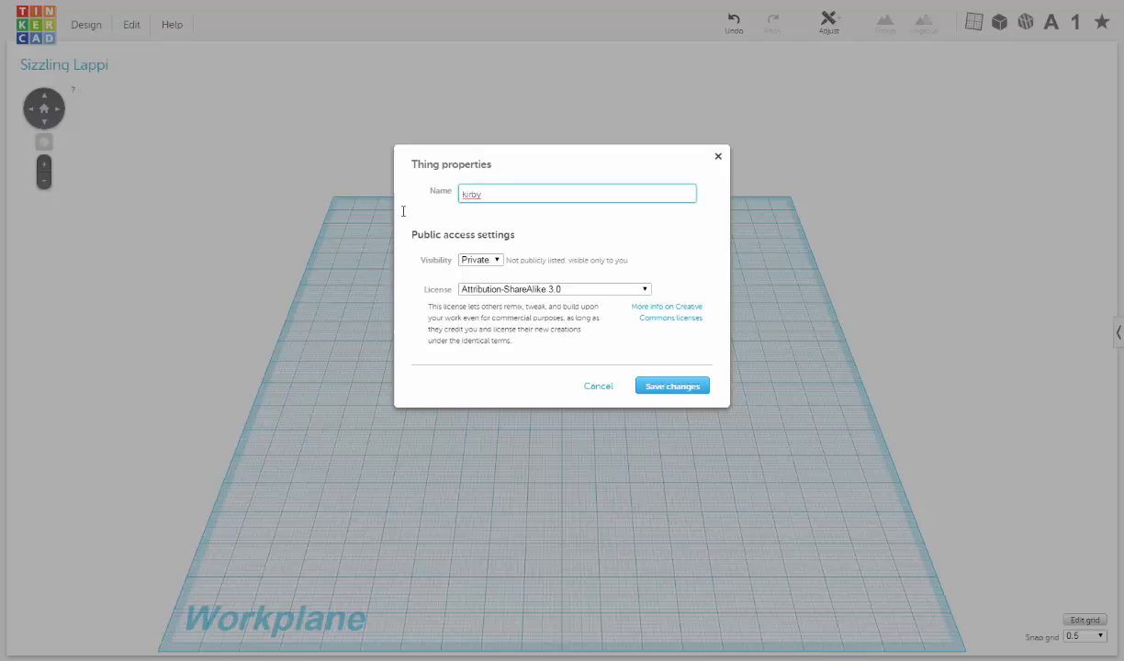
{"action": "type", "text": "model"}
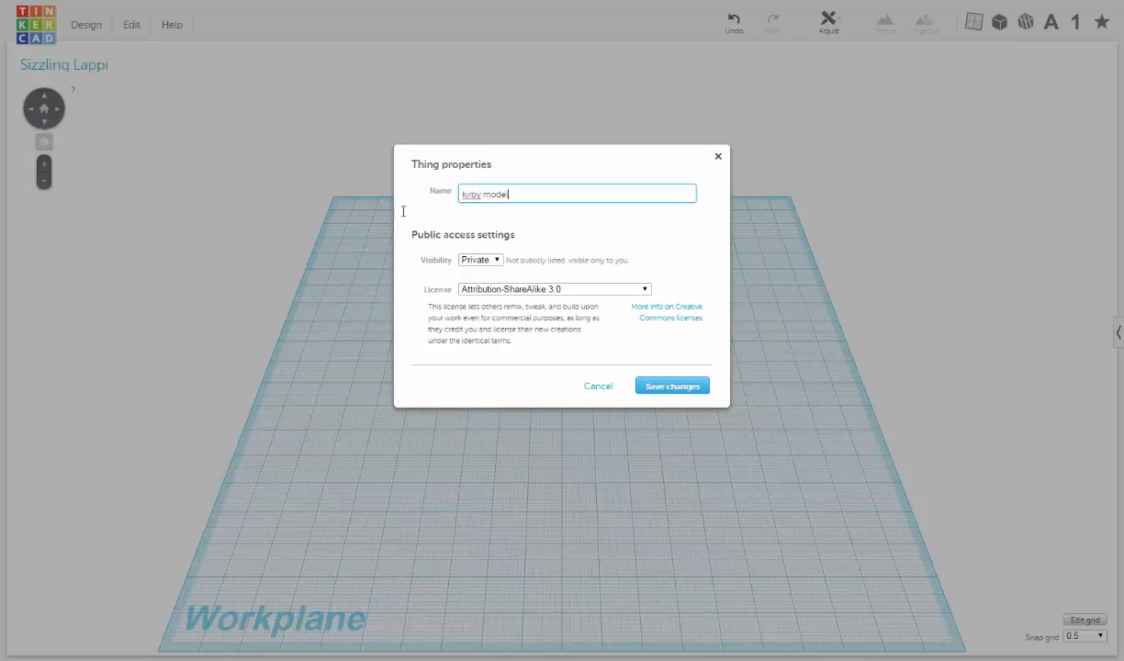
{"action": "mouse_move", "coordinate": [687, 401]}
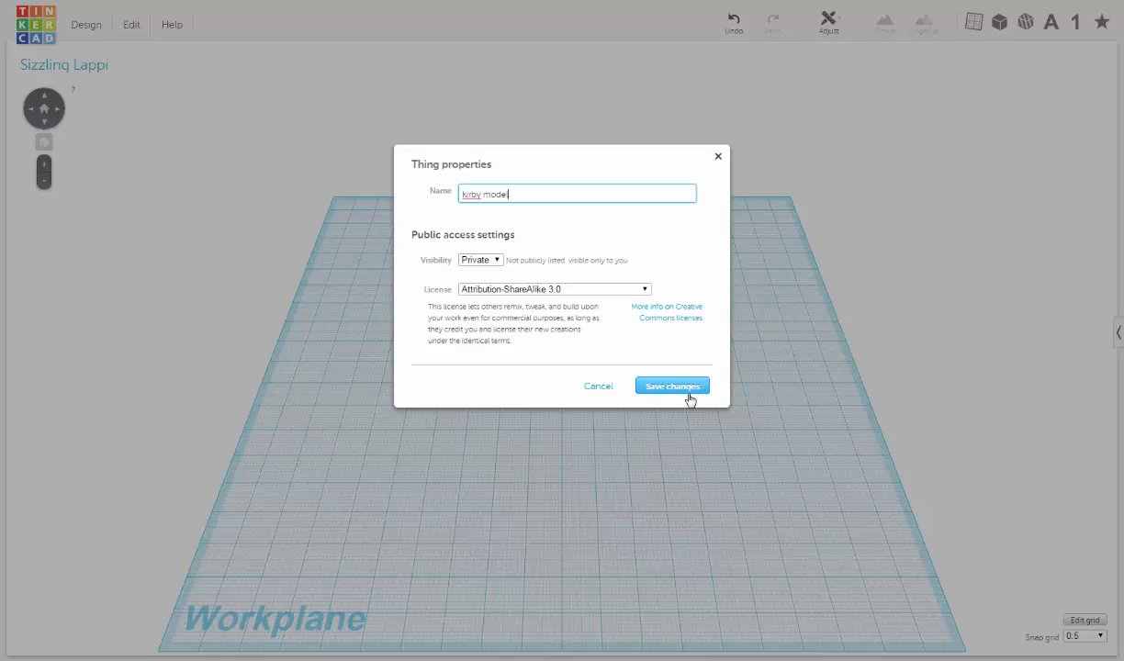
{"action": "left_click", "coordinate": [672, 386]}
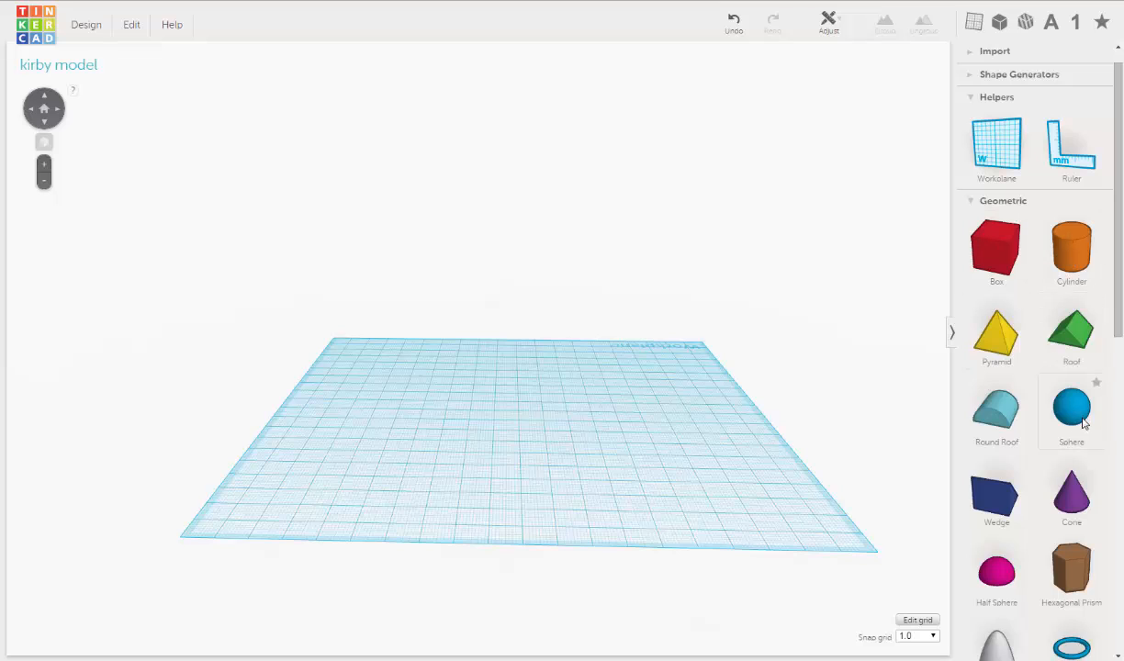
{"action": "mouse_move", "coordinate": [1062, 426]}
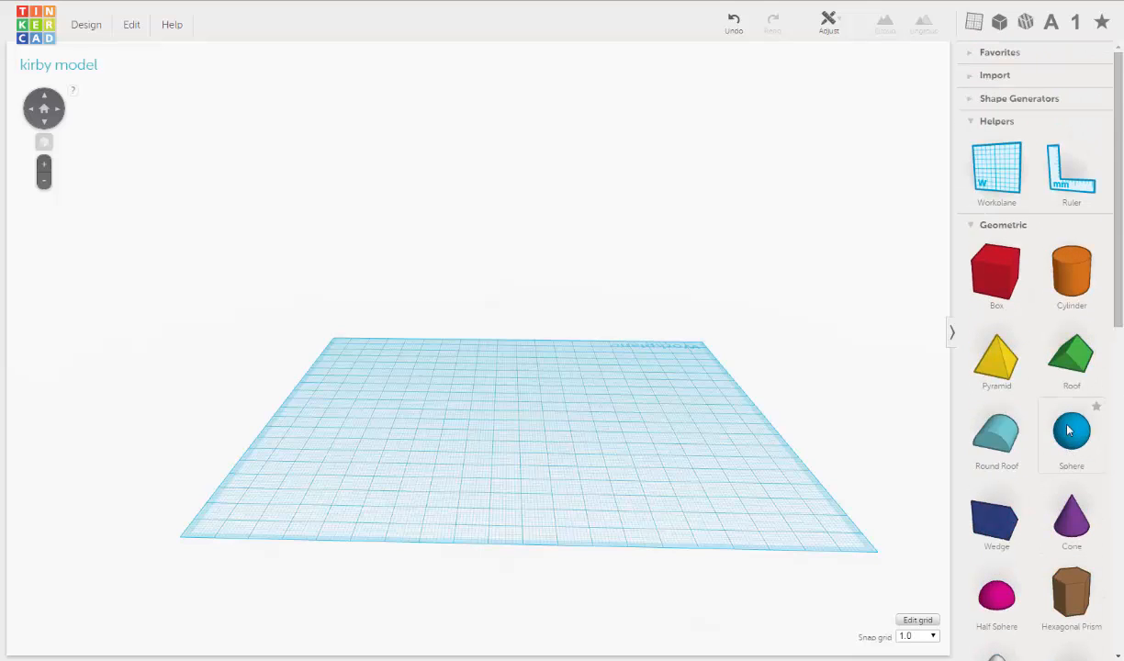
{"action": "mouse_move", "coordinate": [1075, 438]}
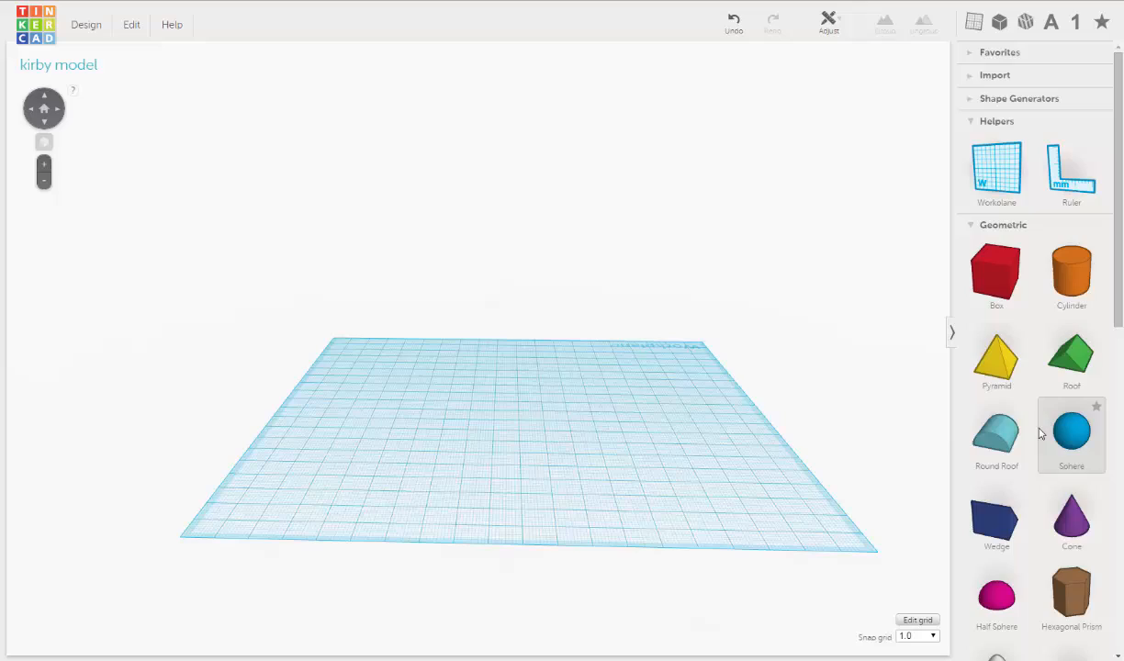
Step: Add a sphere to the workplane and scale it from 20 mm to about 63 mm across
{"action": "left_click", "coordinate": [1071, 430]}
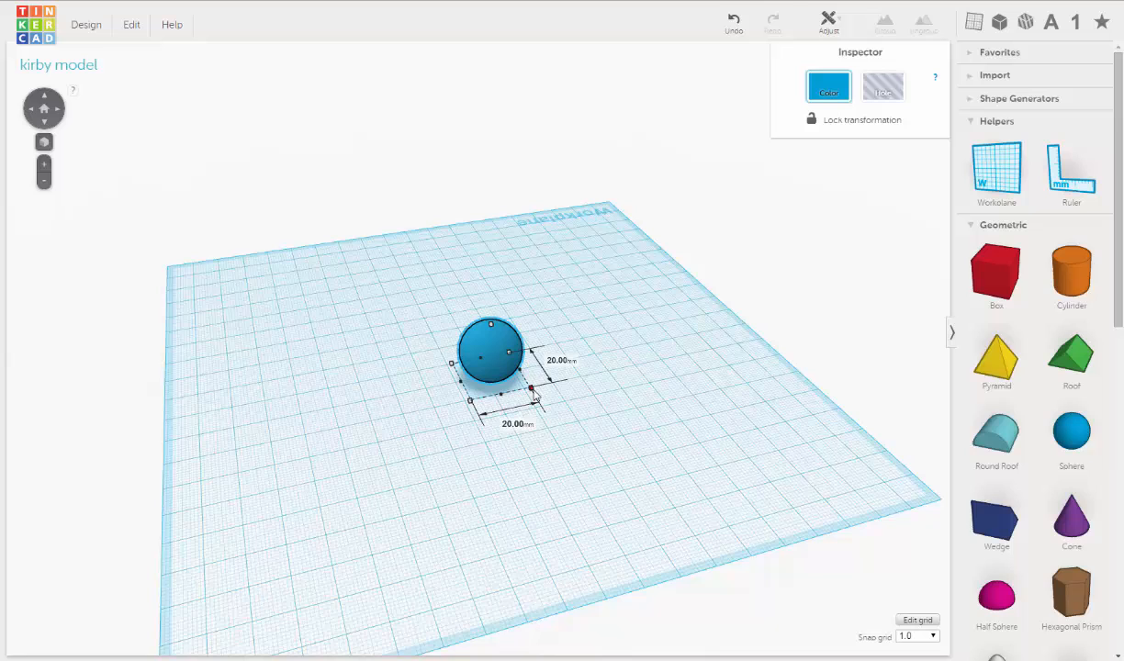
{"action": "left_click_drag", "start_coordinate": [531, 393], "coordinate": [735, 439]}
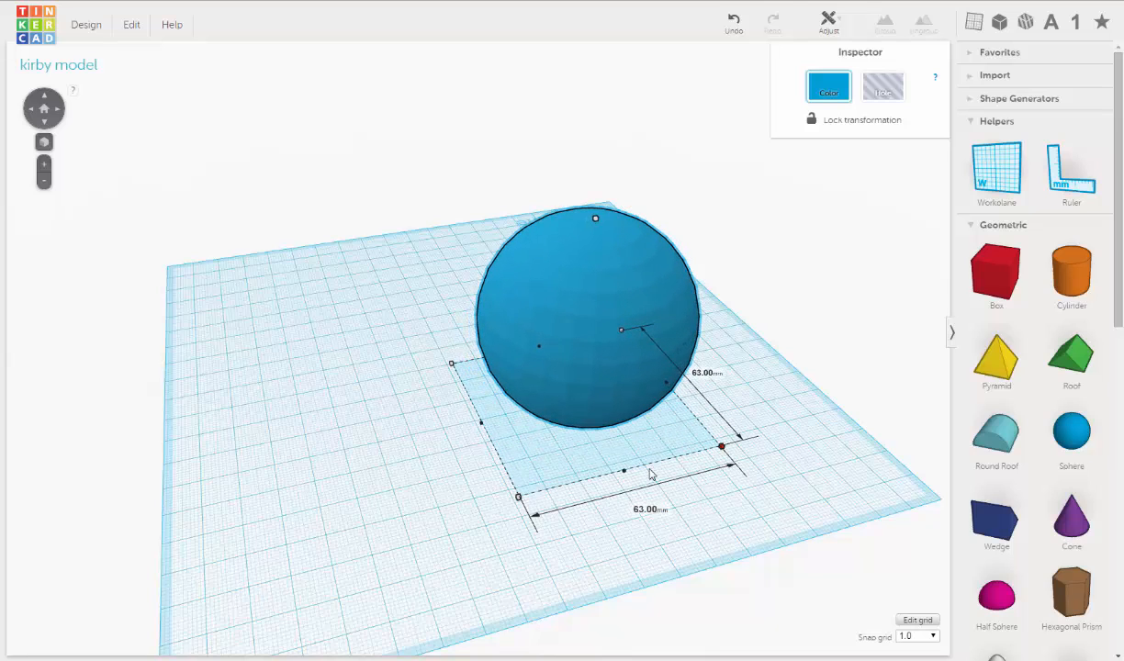
{"action": "left_click_drag", "start_coordinate": [739, 437], "coordinate": [779, 463]}
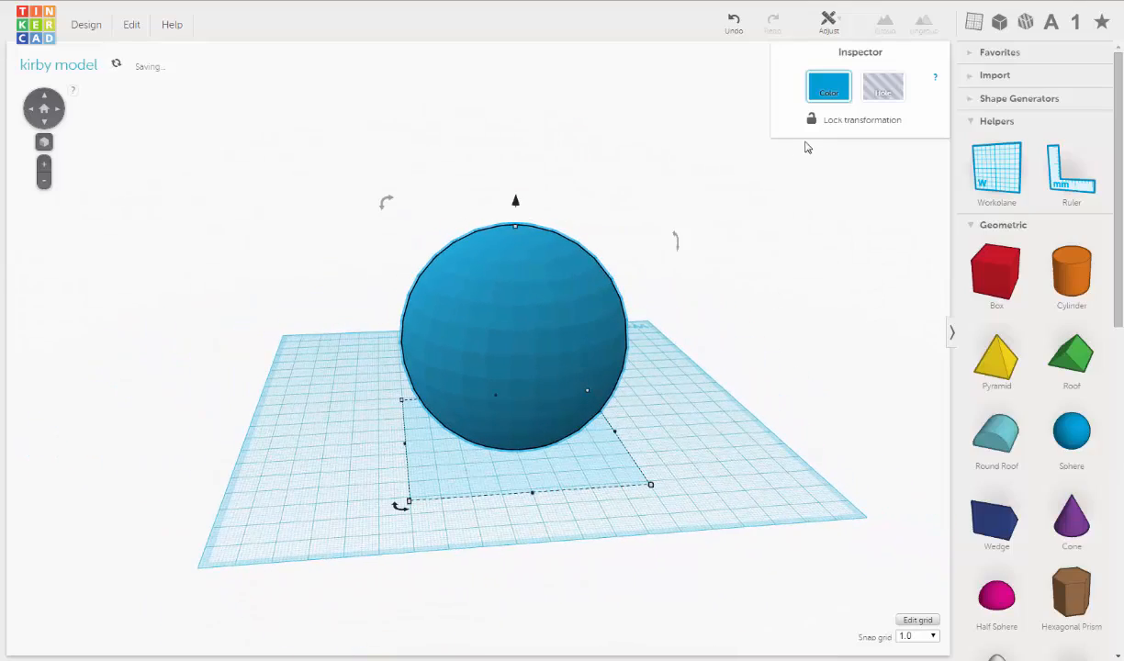
{"action": "mouse_move", "coordinate": [710, 107]}
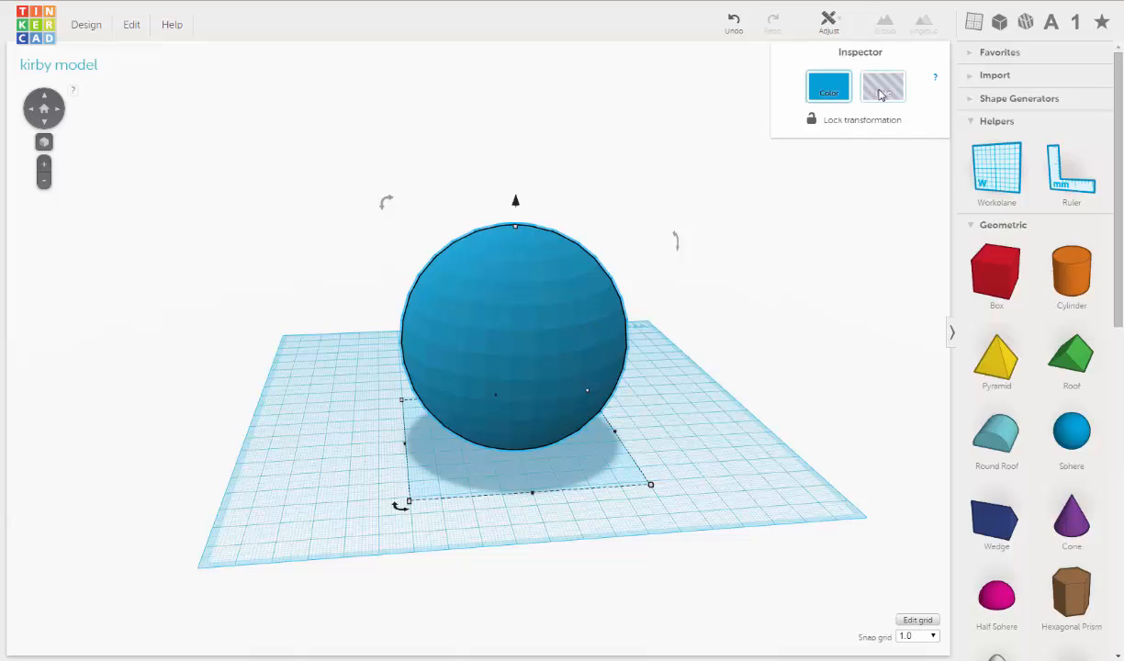
Step: Switch the 63 mm sphere from a solid to a hole in the Inspector
{"action": "left_click", "coordinate": [884, 87]}
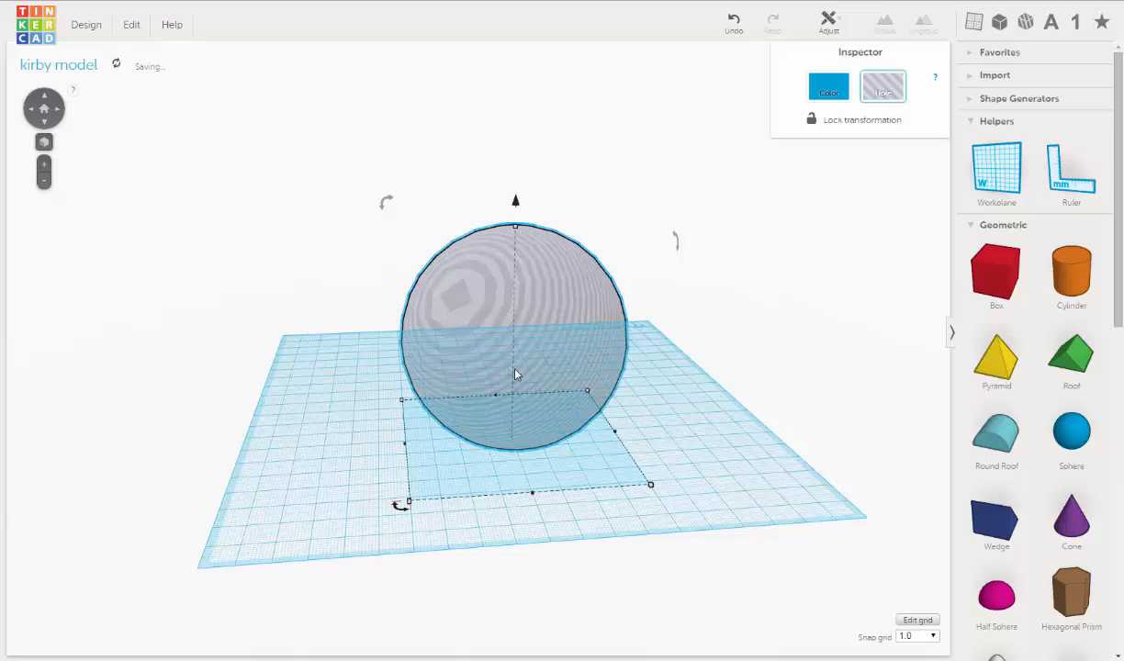
{"action": "left_click_drag", "start_coordinate": [514, 368], "coordinate": [665, 305]}
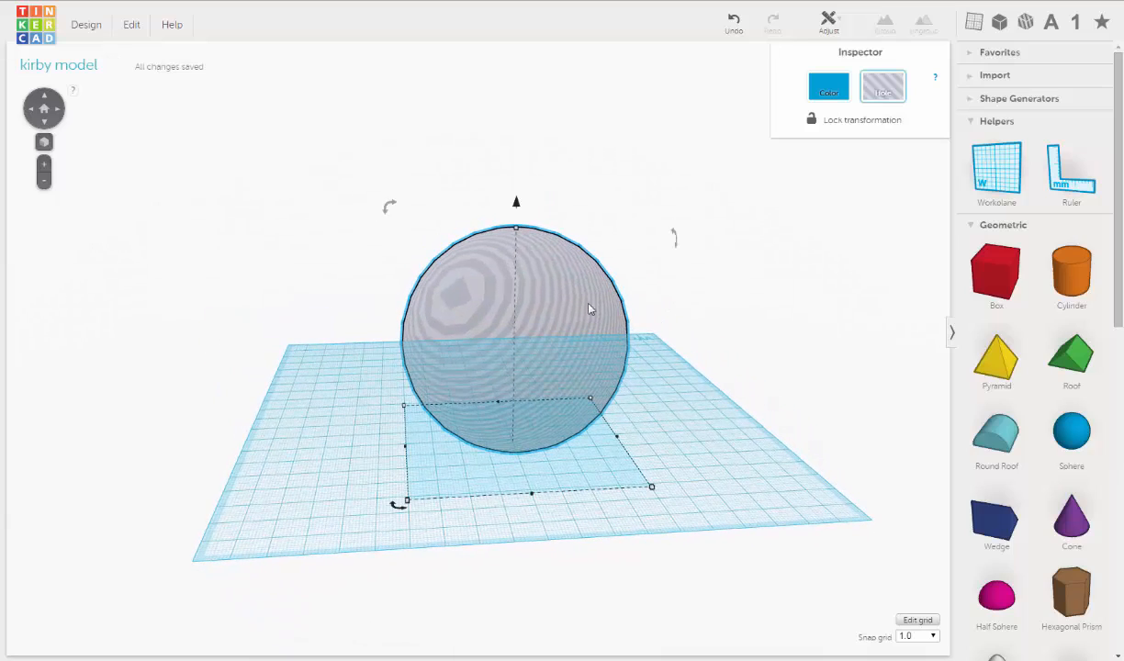
{"action": "mouse_move", "coordinate": [425, 321]}
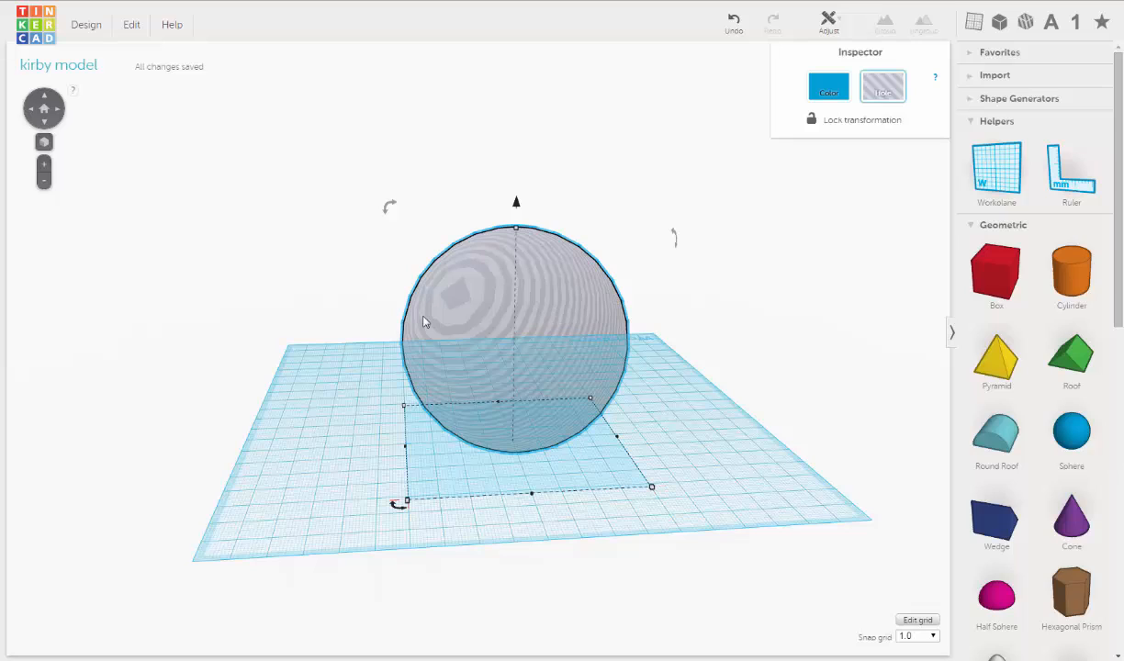
{"action": "mouse_move", "coordinate": [489, 285]}
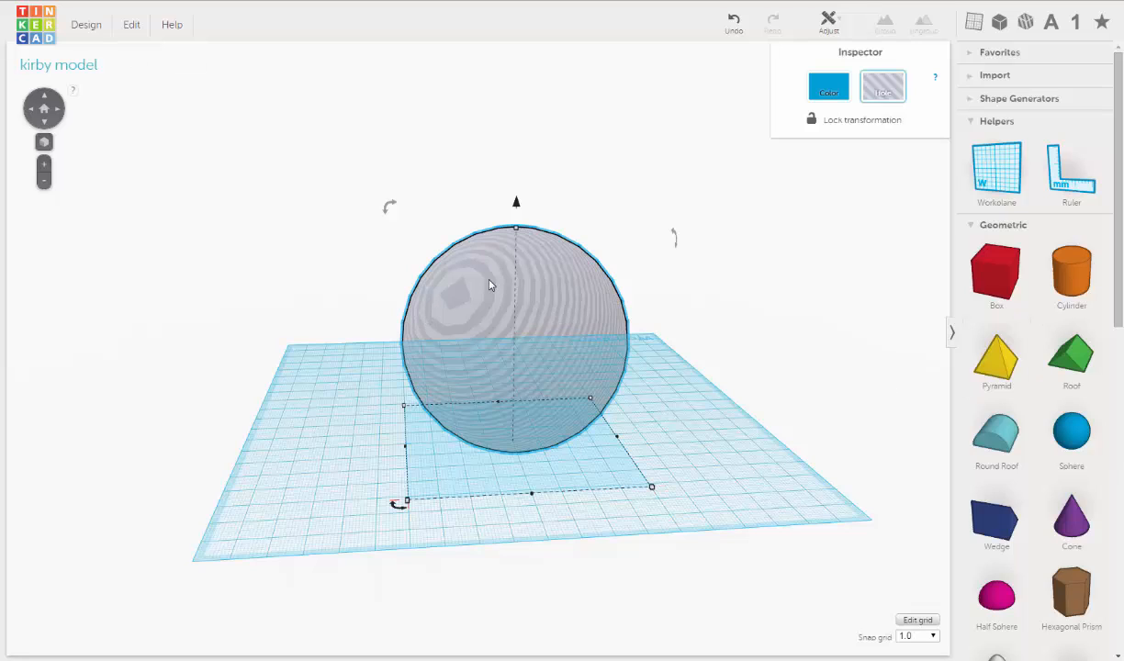
{"action": "mouse_move", "coordinate": [812, 62]}
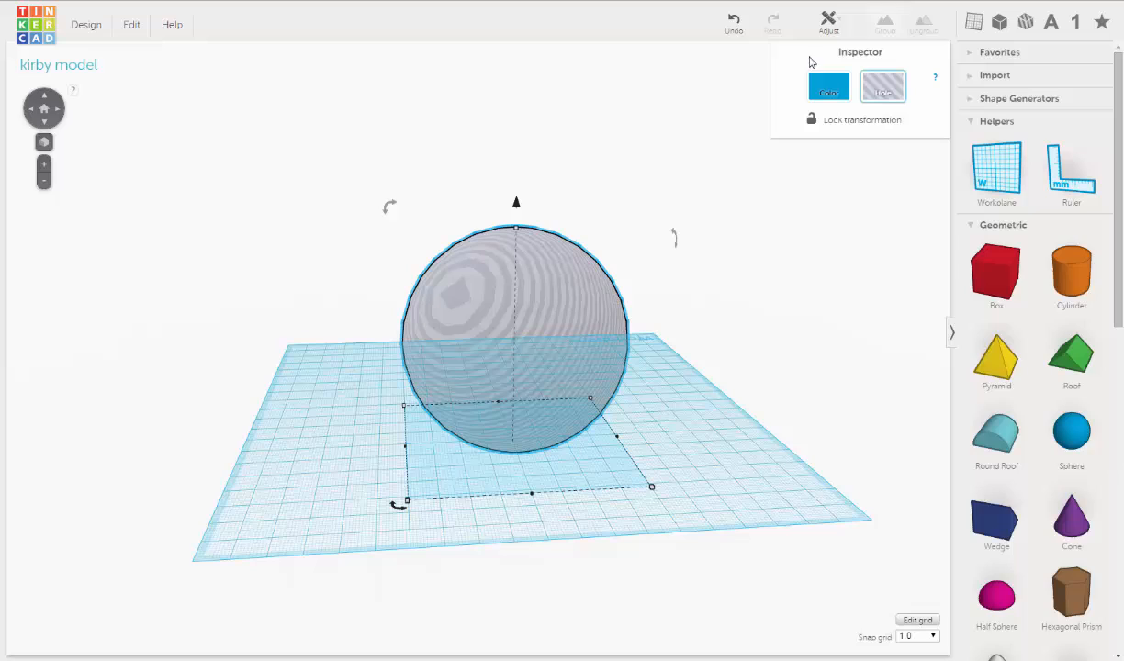
{"action": "mouse_move", "coordinate": [493, 311]}
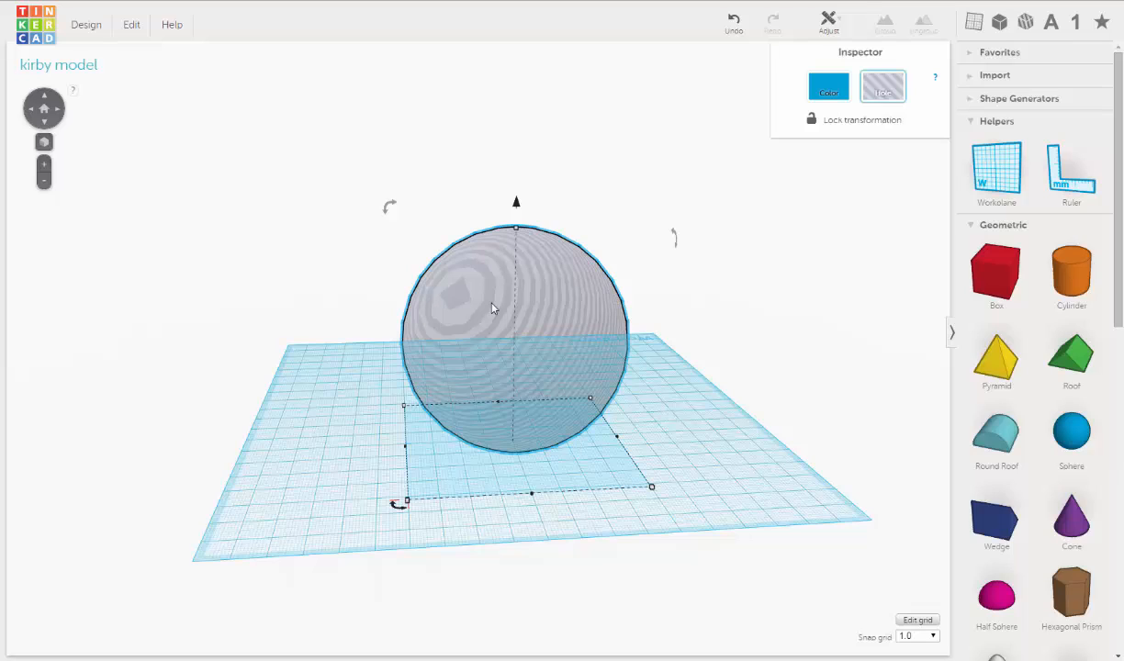
{"action": "mouse_move", "coordinate": [680, 227]}
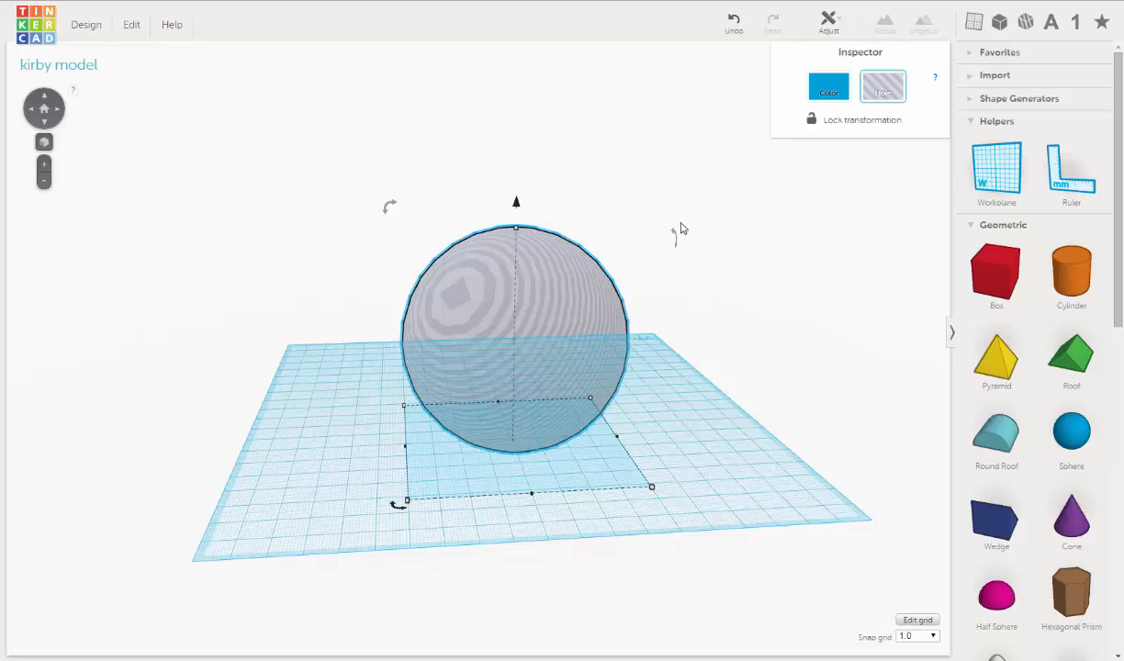
Step: Make the sphere solid again and colour it light pink as Kirby's body
{"action": "left_click", "coordinate": [829, 88]}
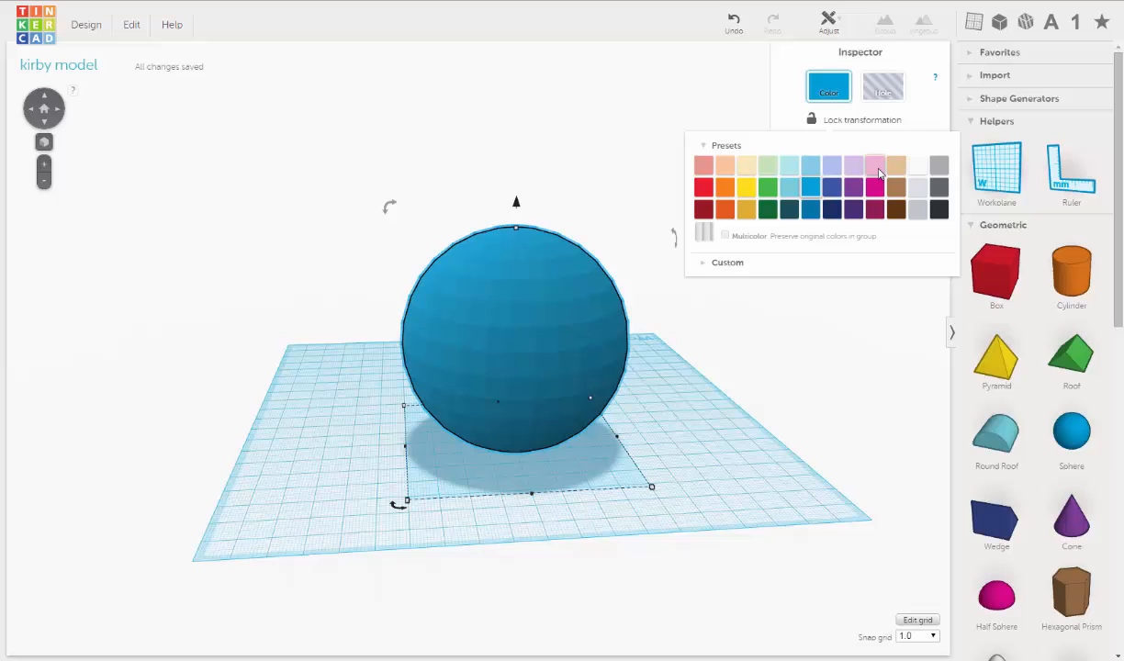
{"action": "left_click", "coordinate": [875, 165]}
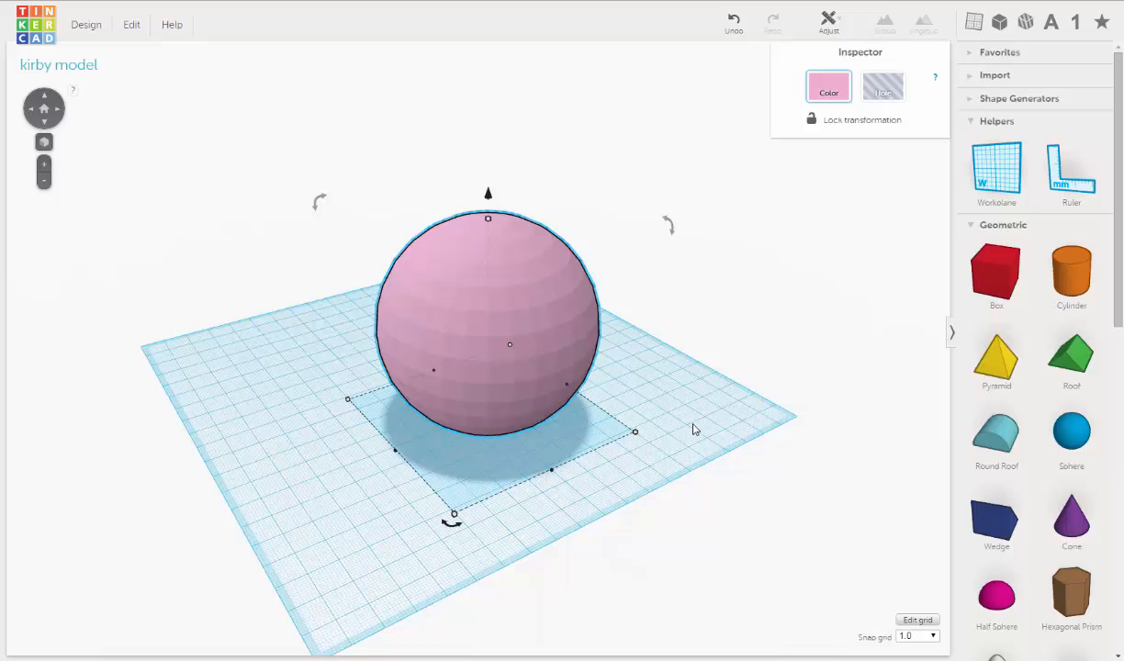
{"action": "mouse_move", "coordinate": [682, 386]}
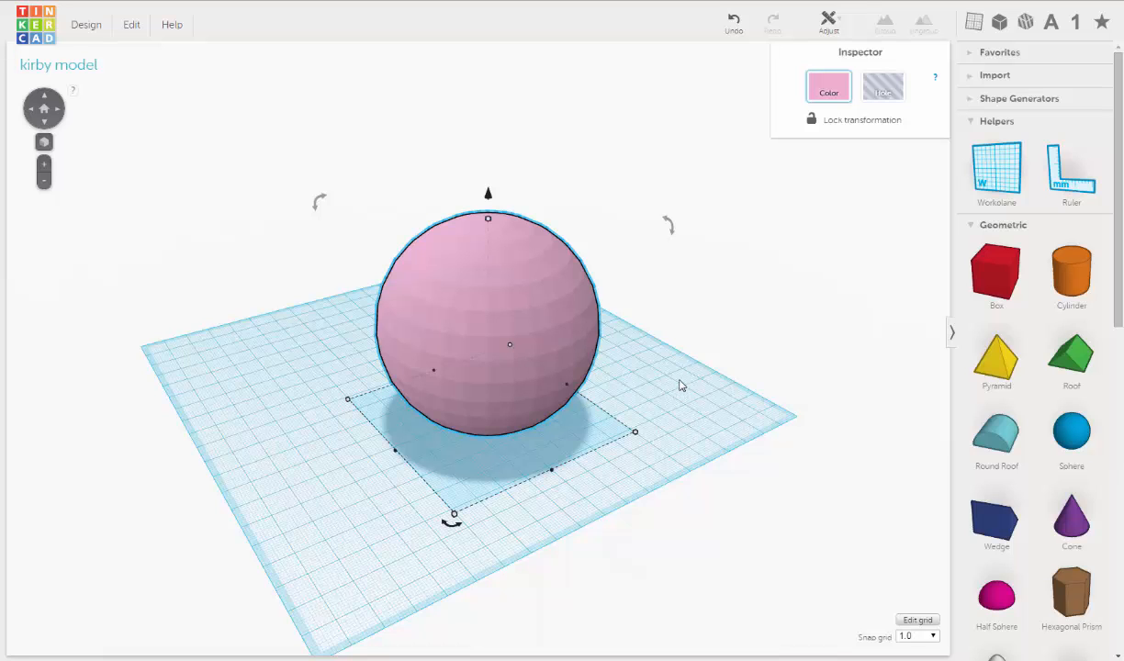